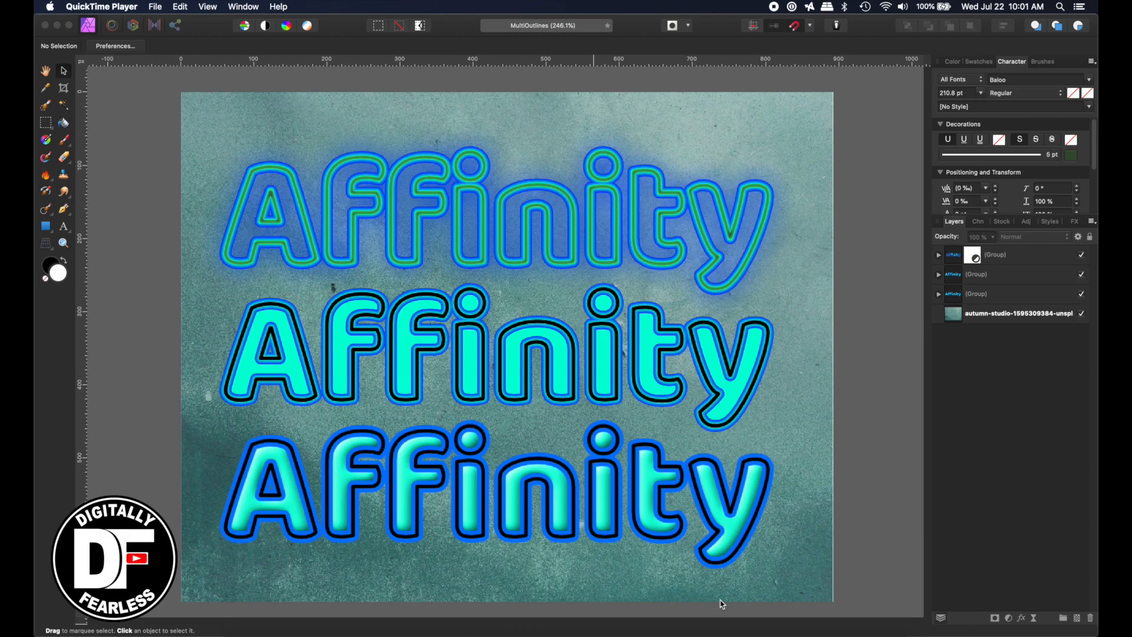
pyautogui.moveTo(710, 591)
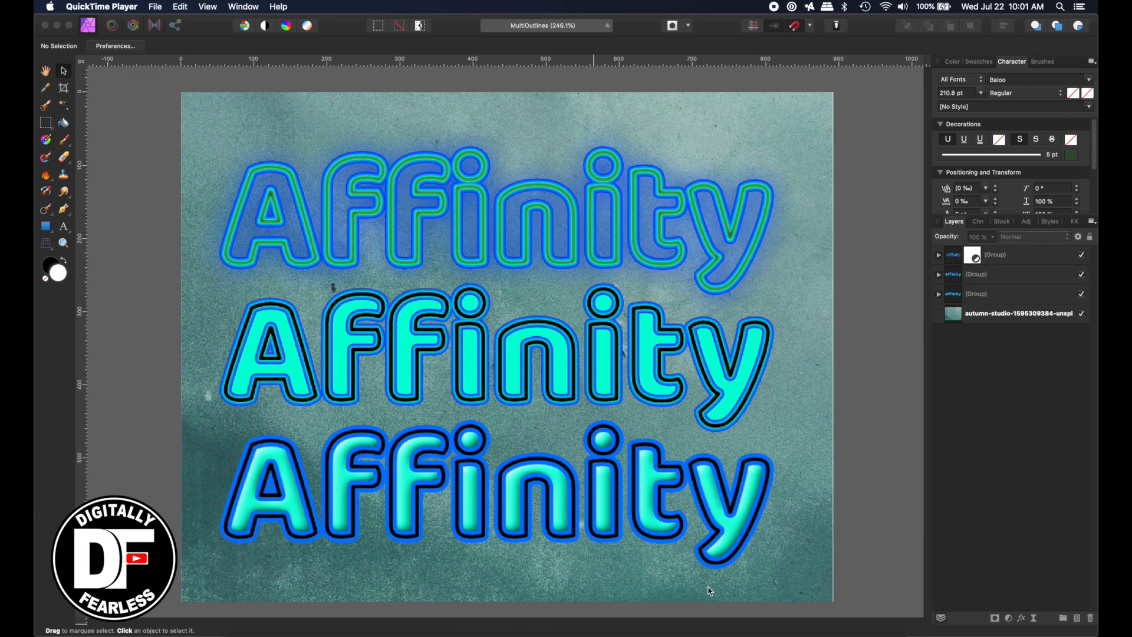
pyautogui.moveTo(63, 243)
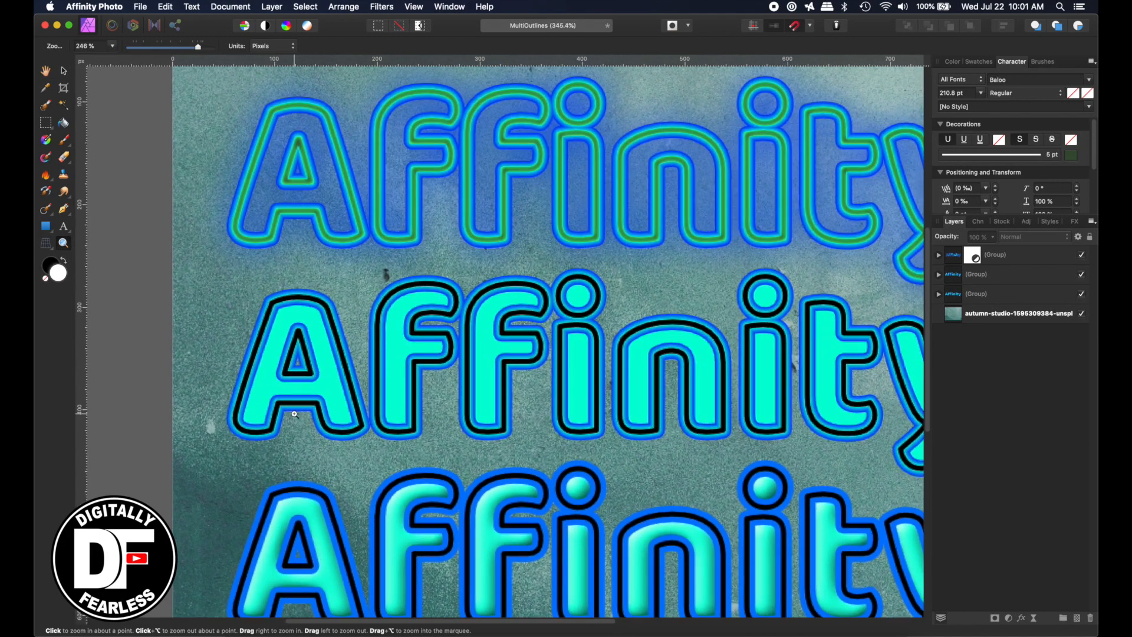
# Step: Zoom in to inspect the finished examples before hiding the three text groups
pyautogui.scroll(-3)
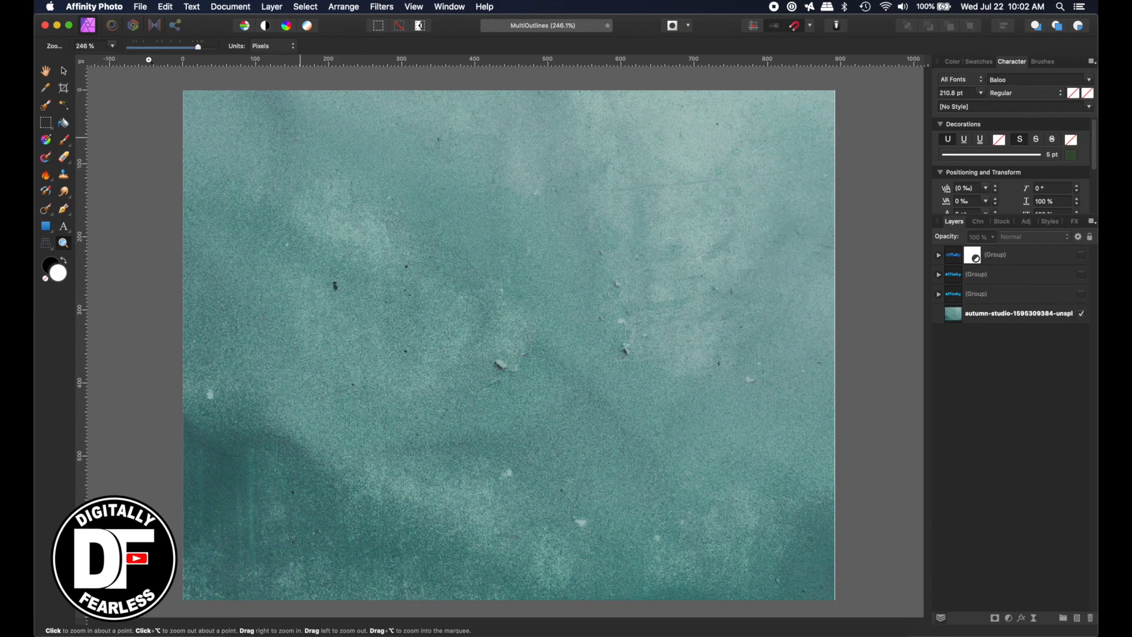
# Step: Create the 'Affinity' artistic text in Baloo and fill it bright blue from the colour wheel
pyautogui.click(63, 70)
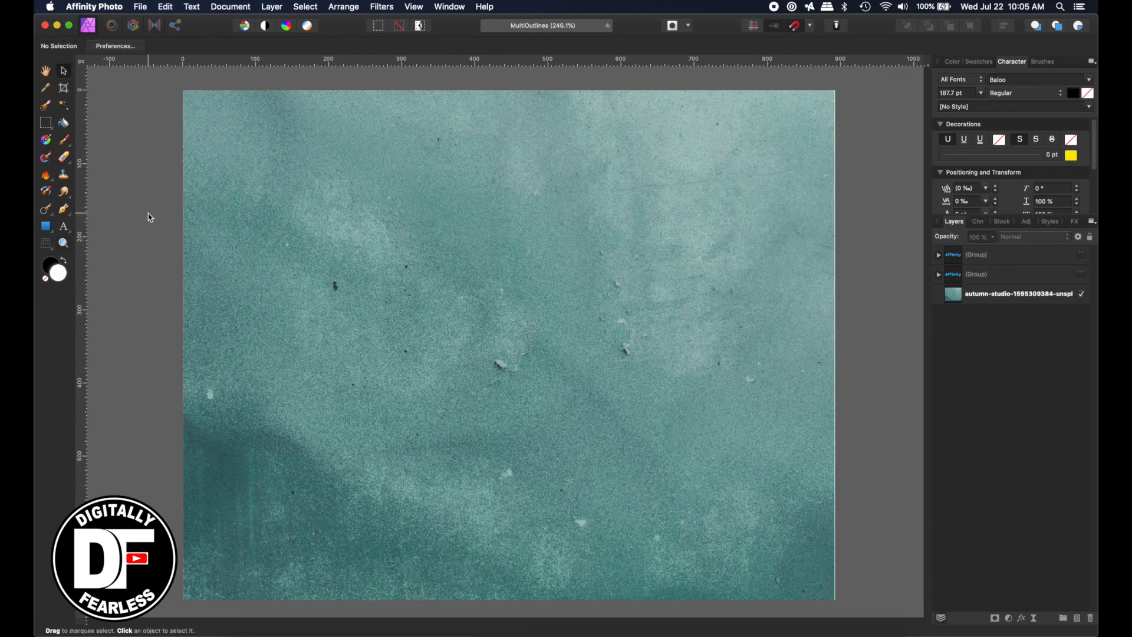
pyautogui.click(63, 226)
pyautogui.write('Affinity')
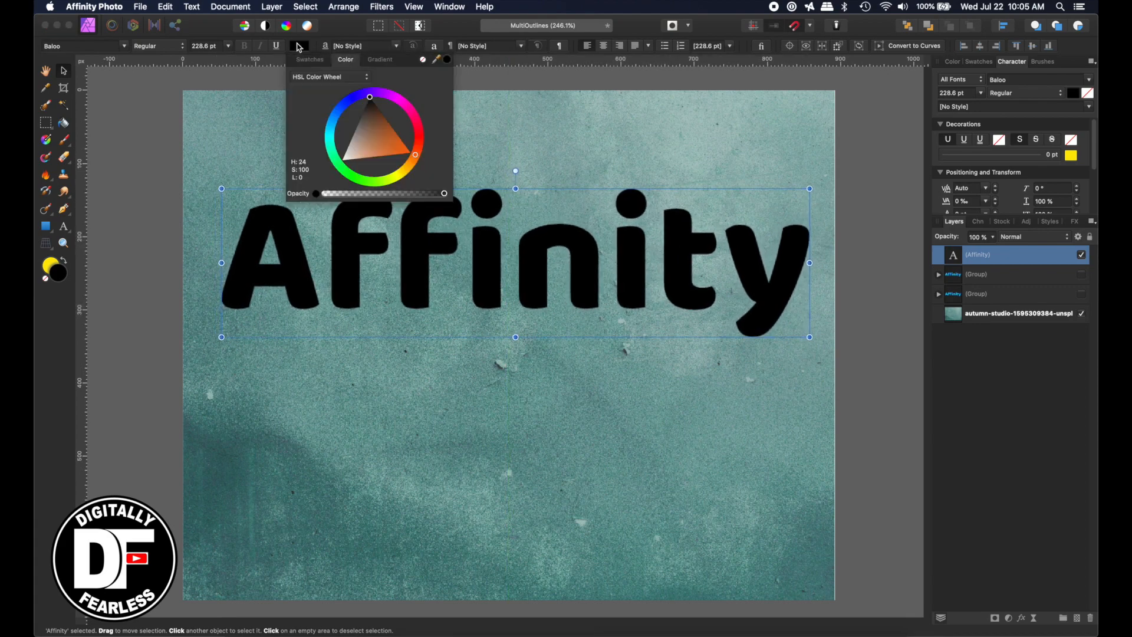
pyautogui.click(347, 104)
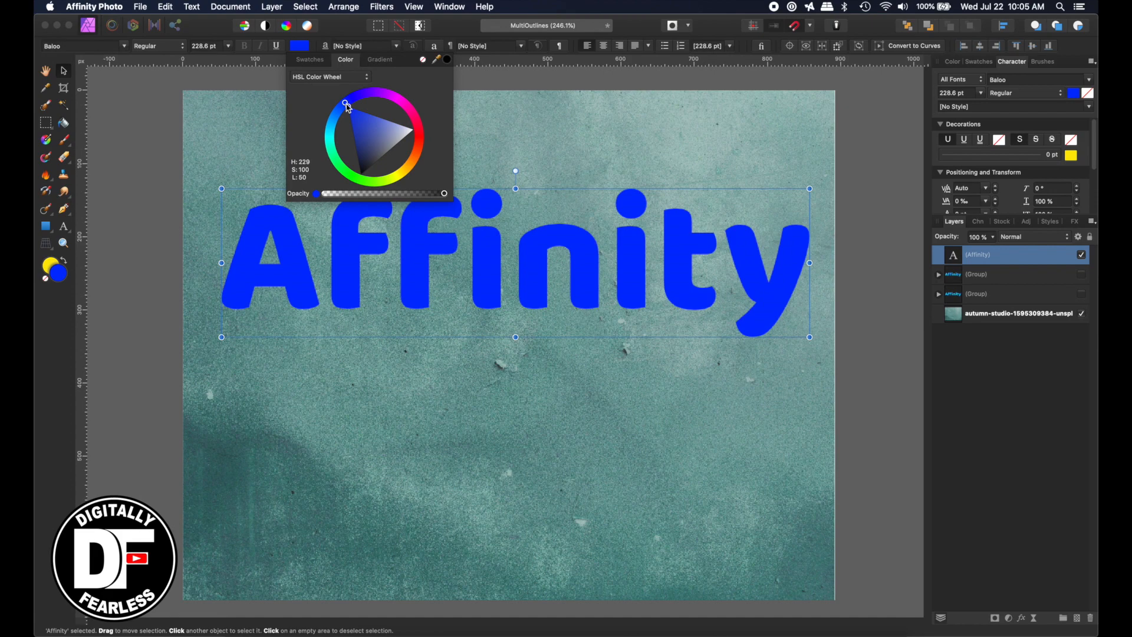
pyautogui.moveTo(347, 105); pyautogui.dragTo(336, 120)
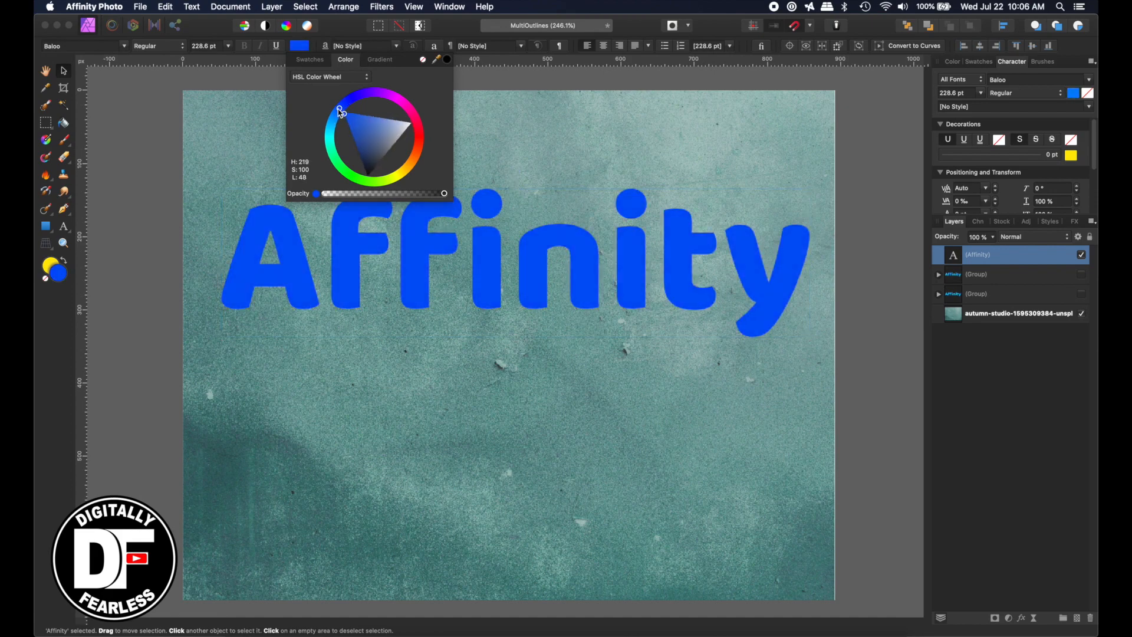
pyautogui.moveTo(339, 111); pyautogui.dragTo(343, 109)
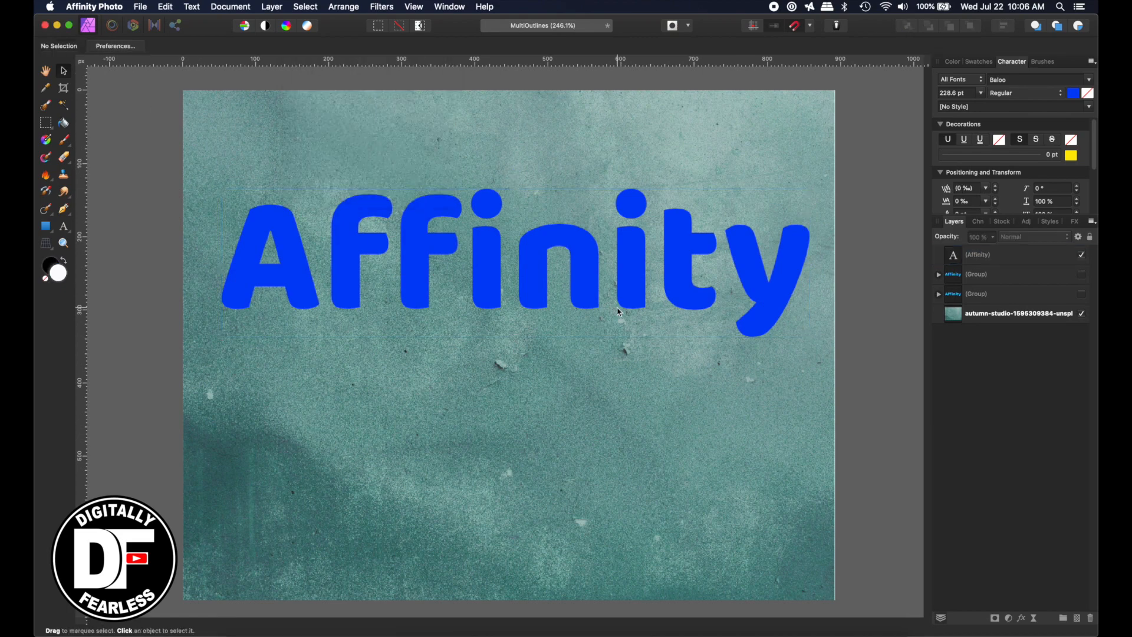
pyautogui.moveTo(952, 258)
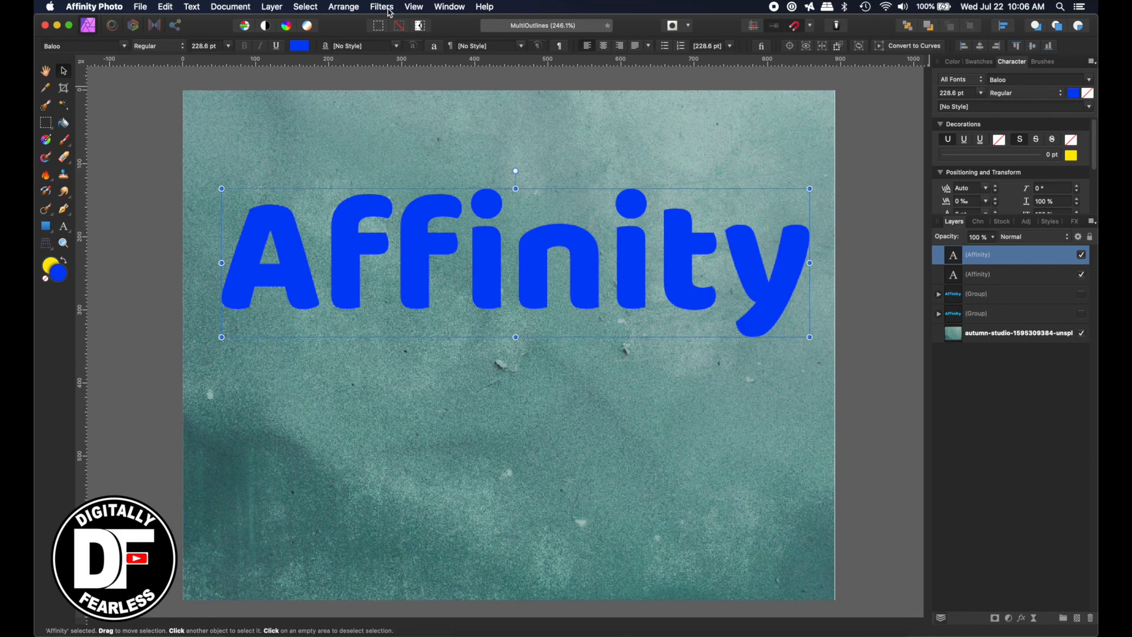
# Step: Duplicate the text layer and give the top copy a 5.5 pt stroke placed behind the fill
pyautogui.click(413, 7)
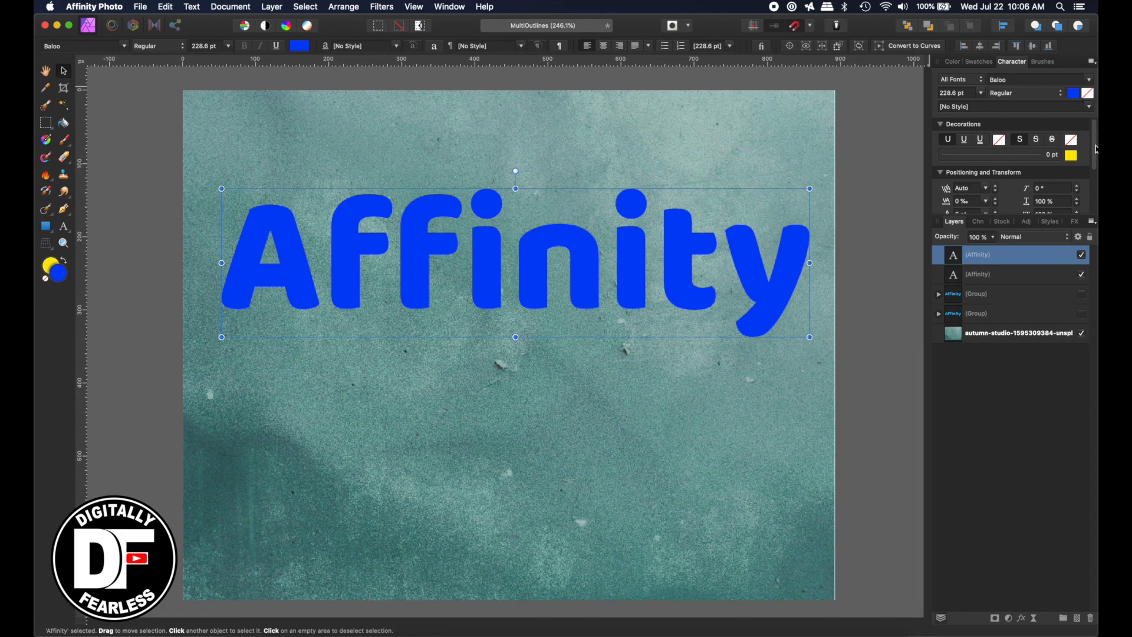
pyautogui.moveTo(887, 186)
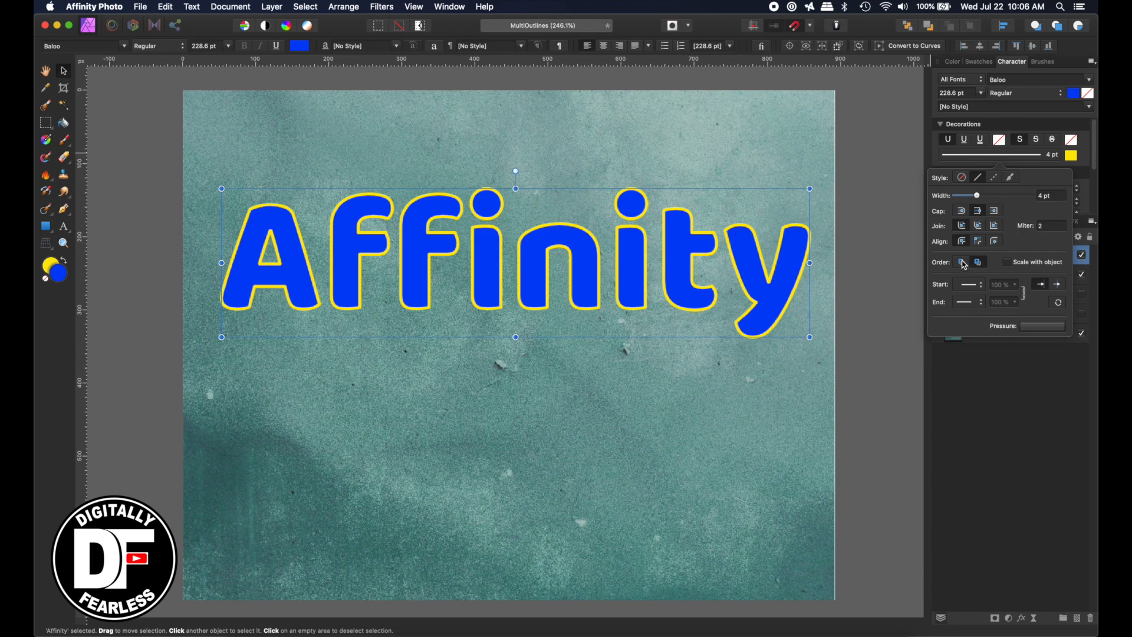
pyautogui.click(978, 261)
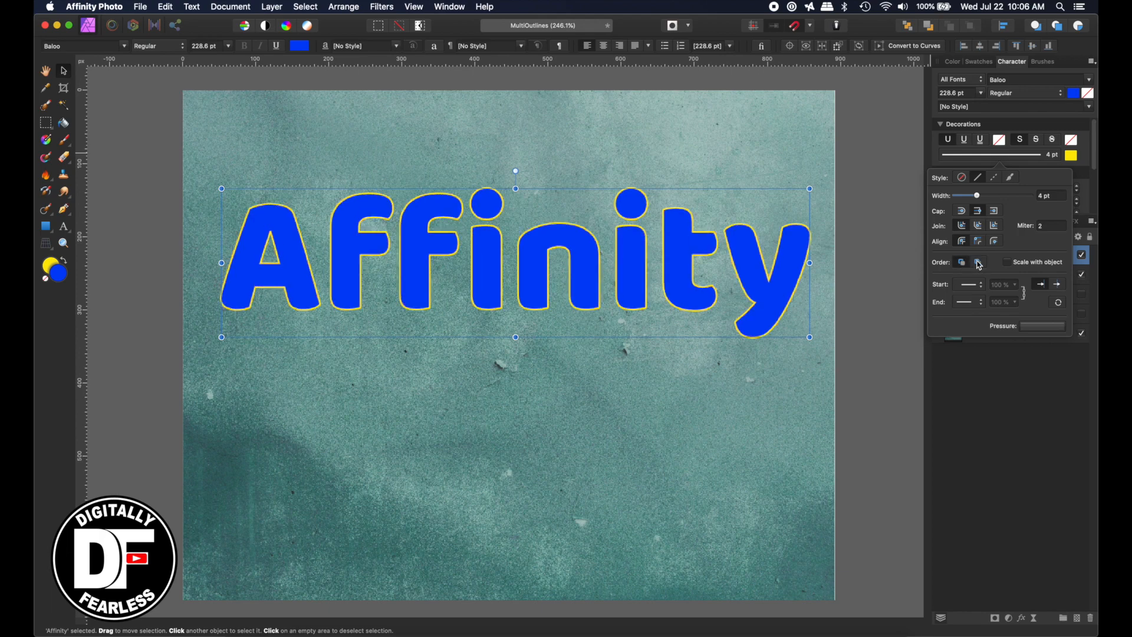
pyautogui.click(977, 262)
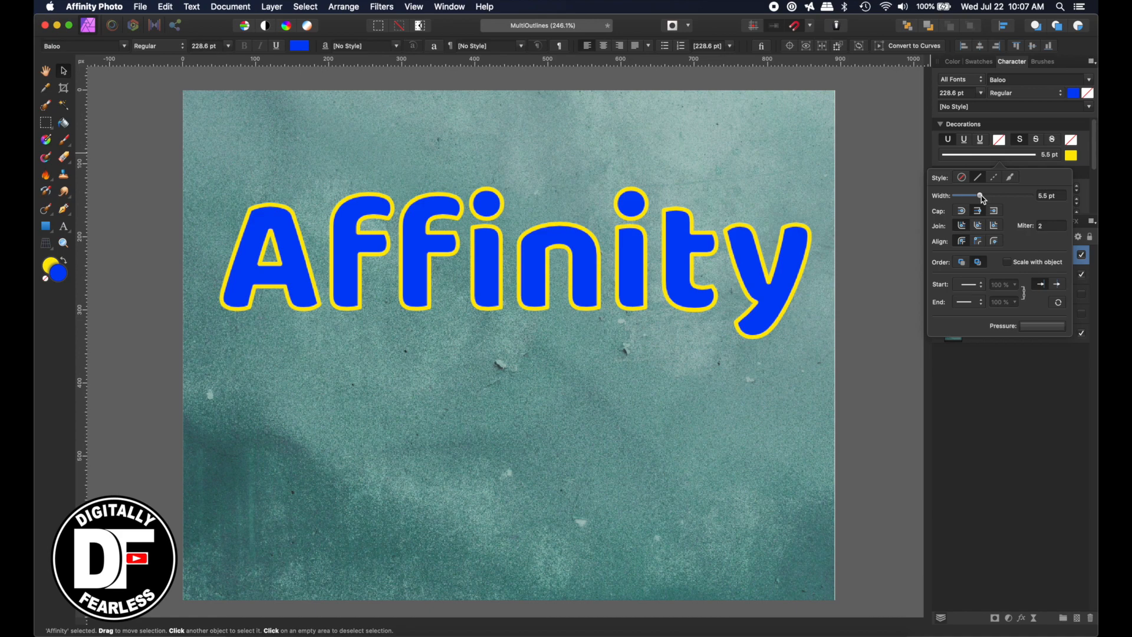
pyautogui.click(505, 259)
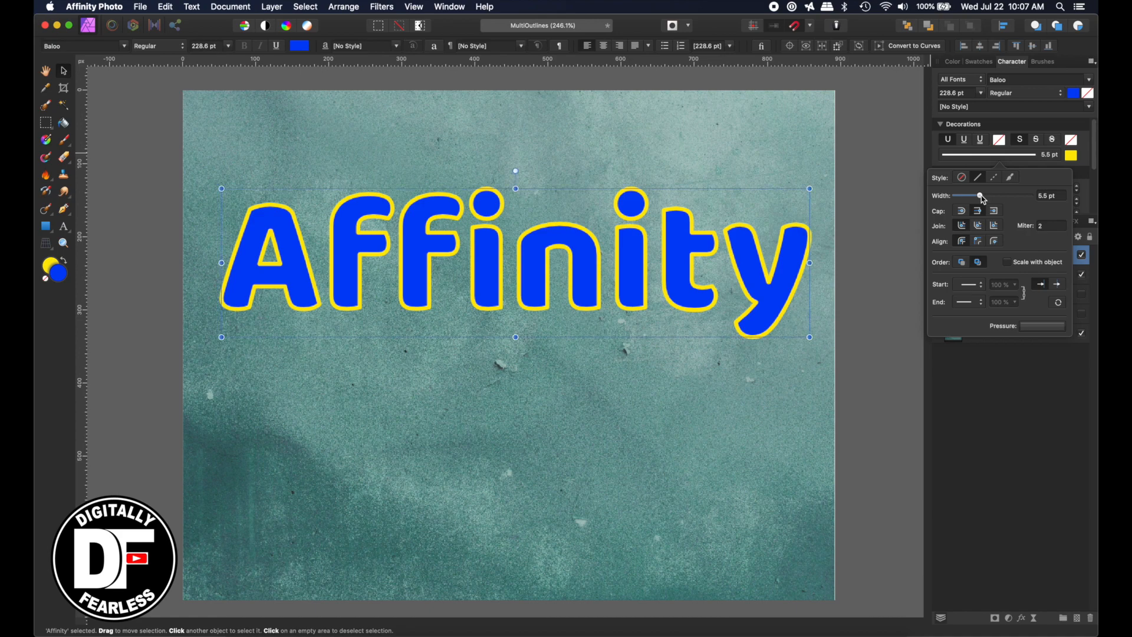
# Step: Colour the new outline cyan in the Color panel
pyautogui.click(1071, 154)
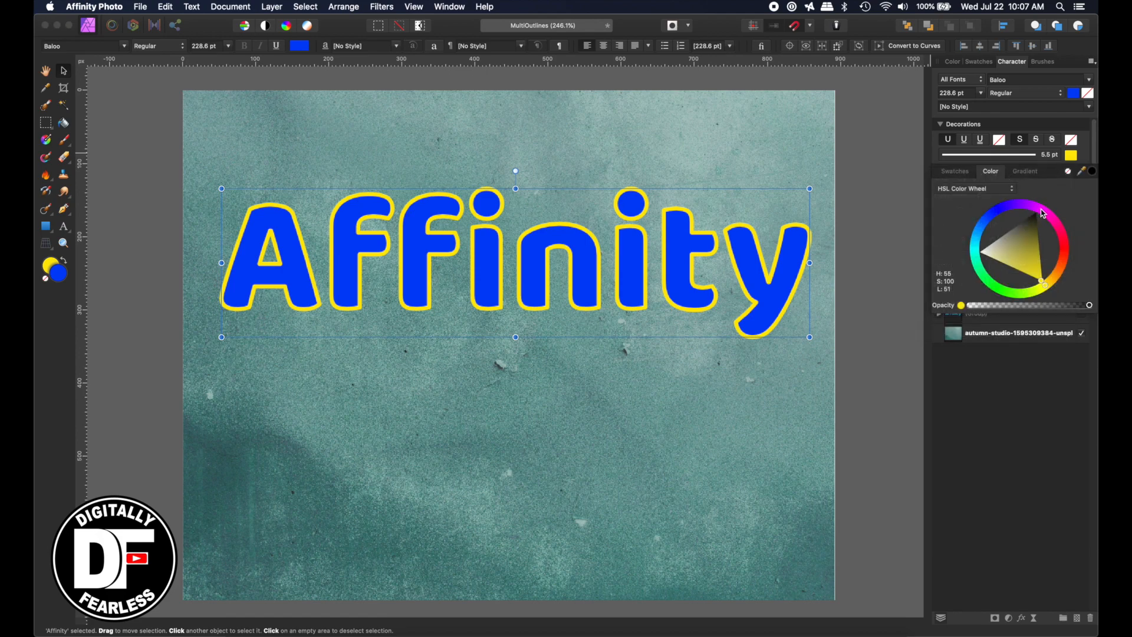
pyautogui.click(980, 261)
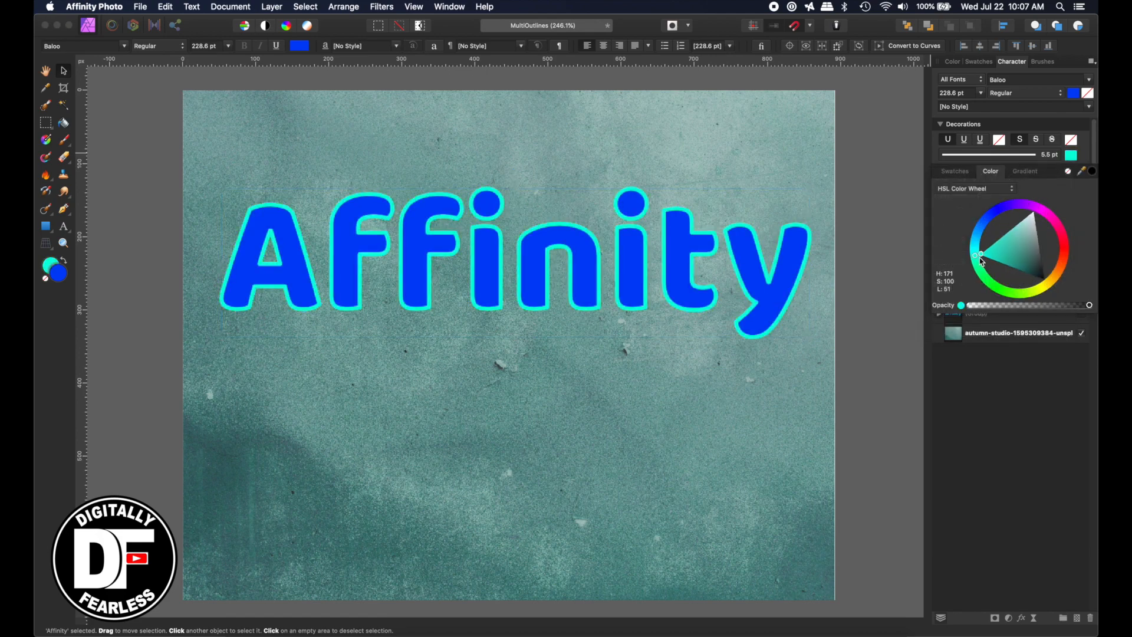
pyautogui.click(979, 261)
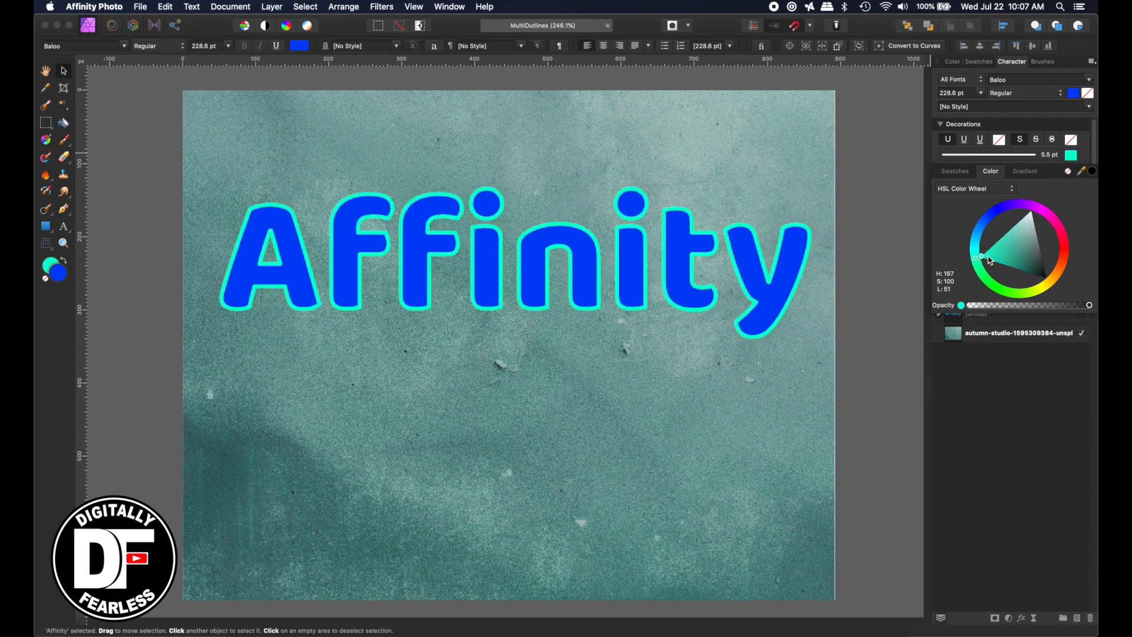
pyautogui.click(980, 255)
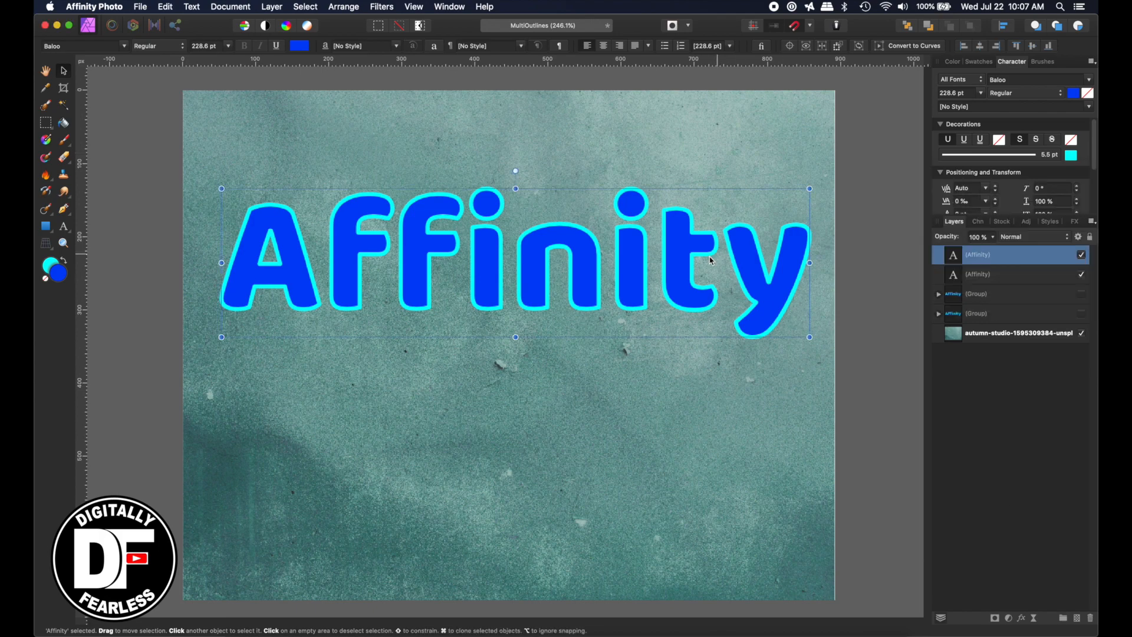
pyautogui.moveTo(986, 251)
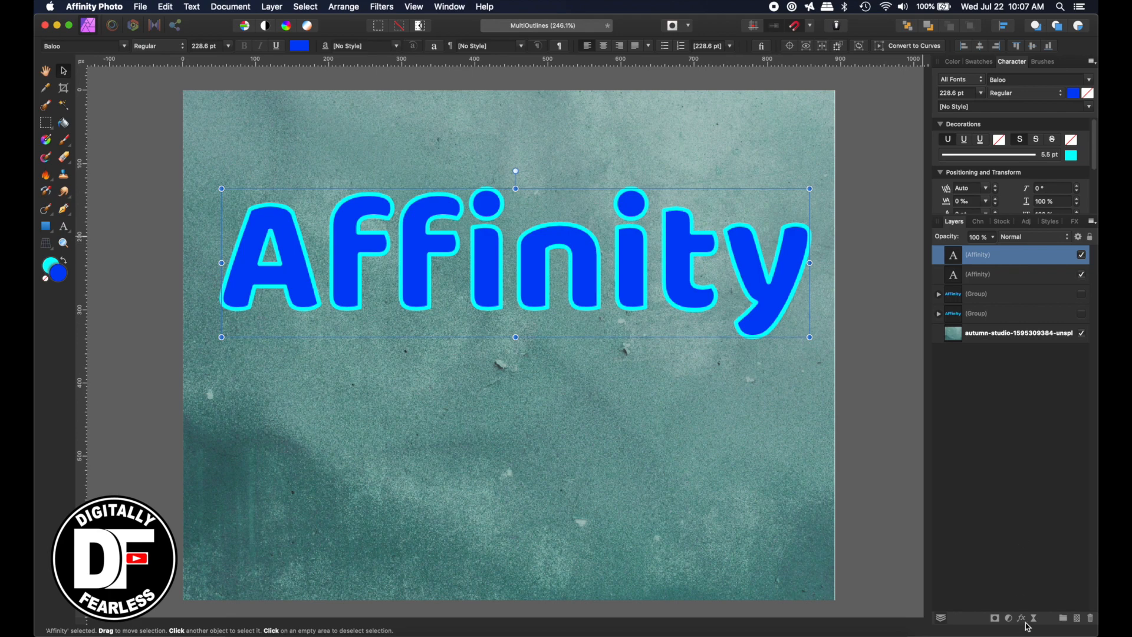
# Step: Add a black 5.7 px Outside outline layer effect around the cyan stroke
pyautogui.click(1011, 617)
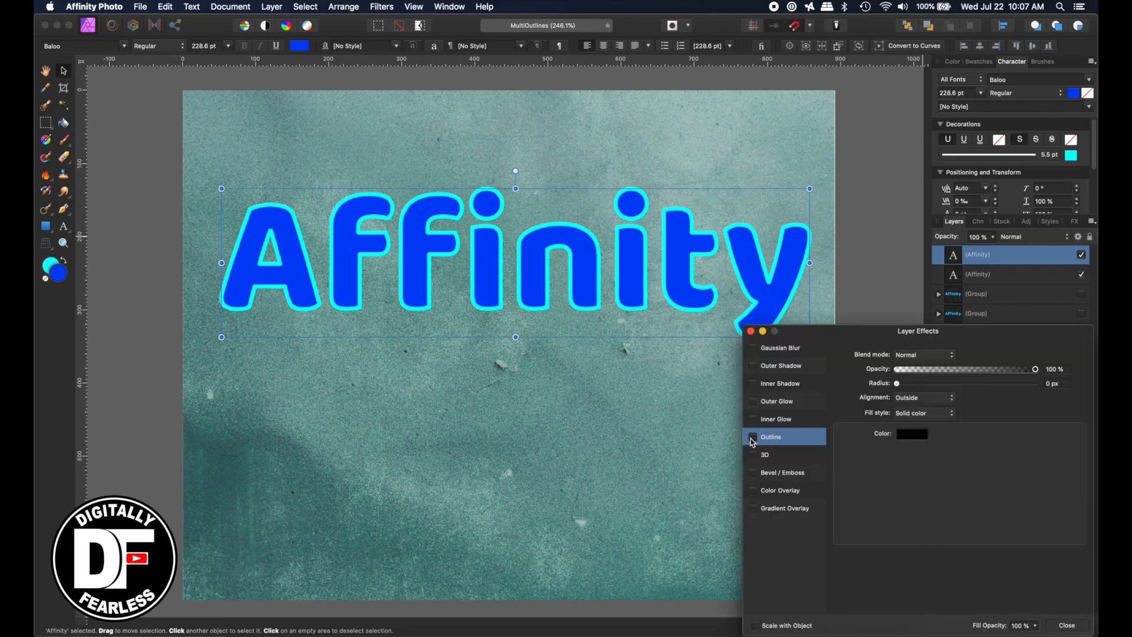
pyautogui.click(753, 436)
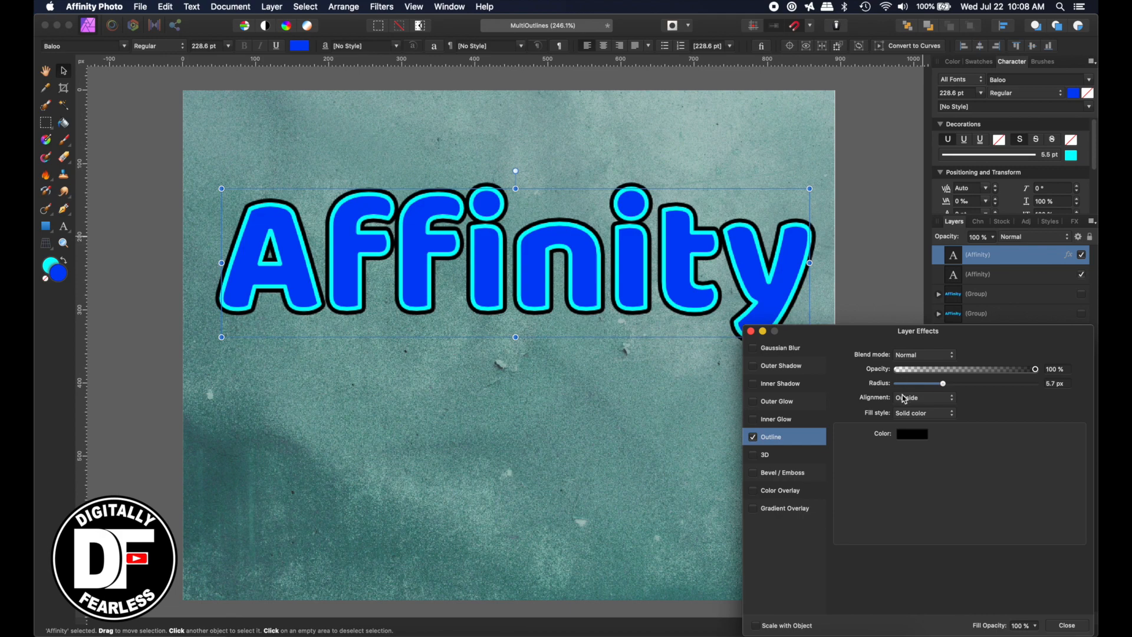
pyautogui.moveTo(934, 582)
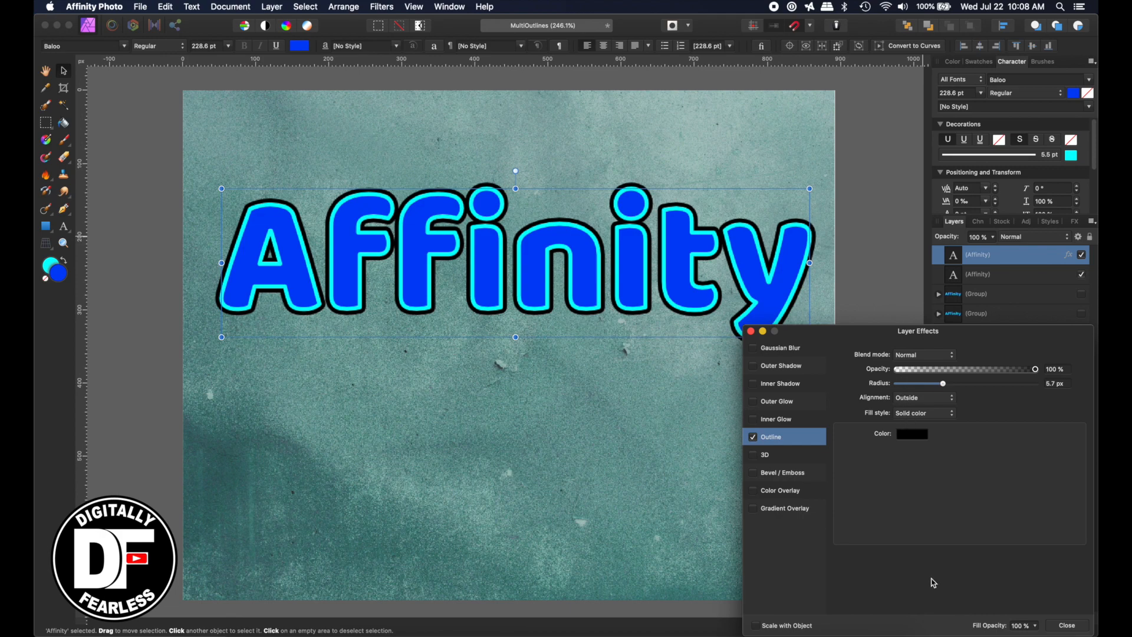
pyautogui.moveTo(1064, 632)
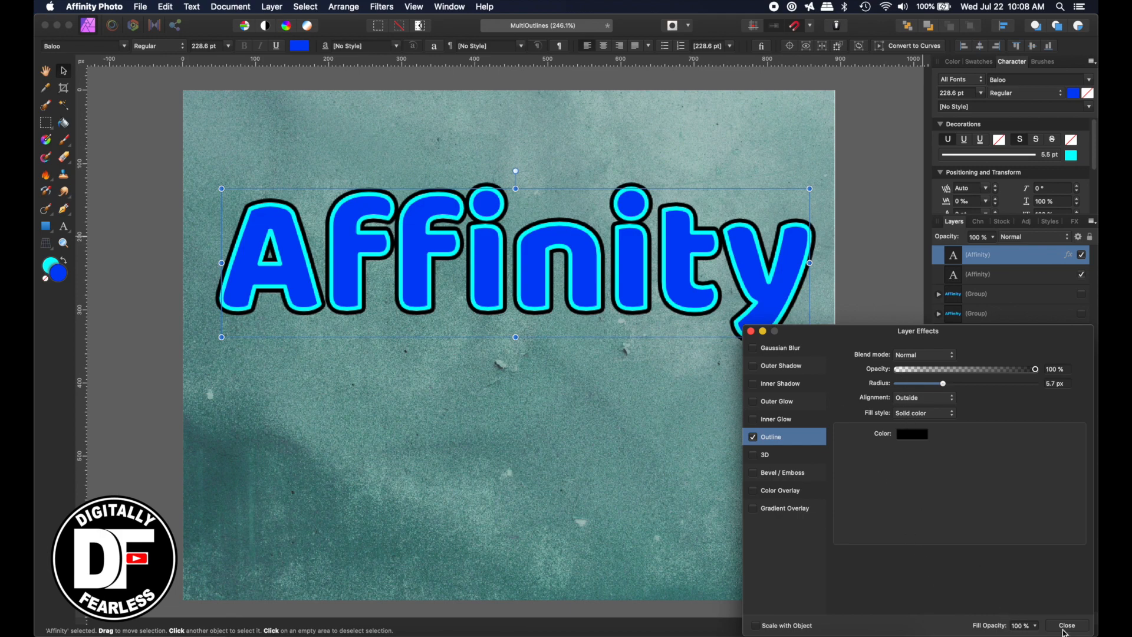
pyautogui.click(1067, 625)
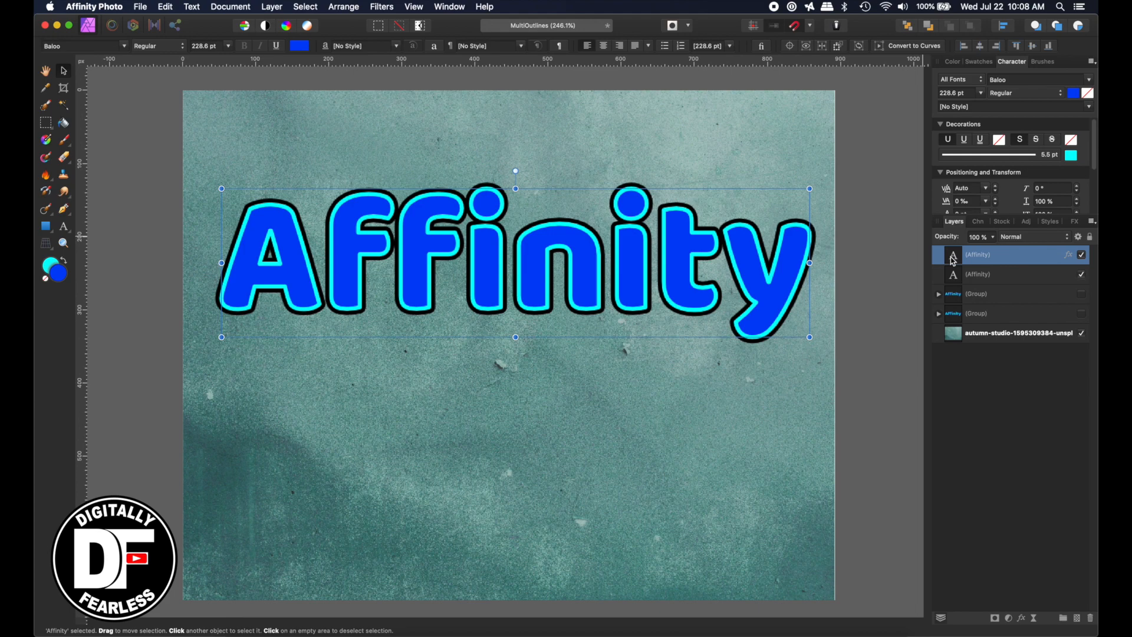
pyautogui.moveTo(1005, 258)
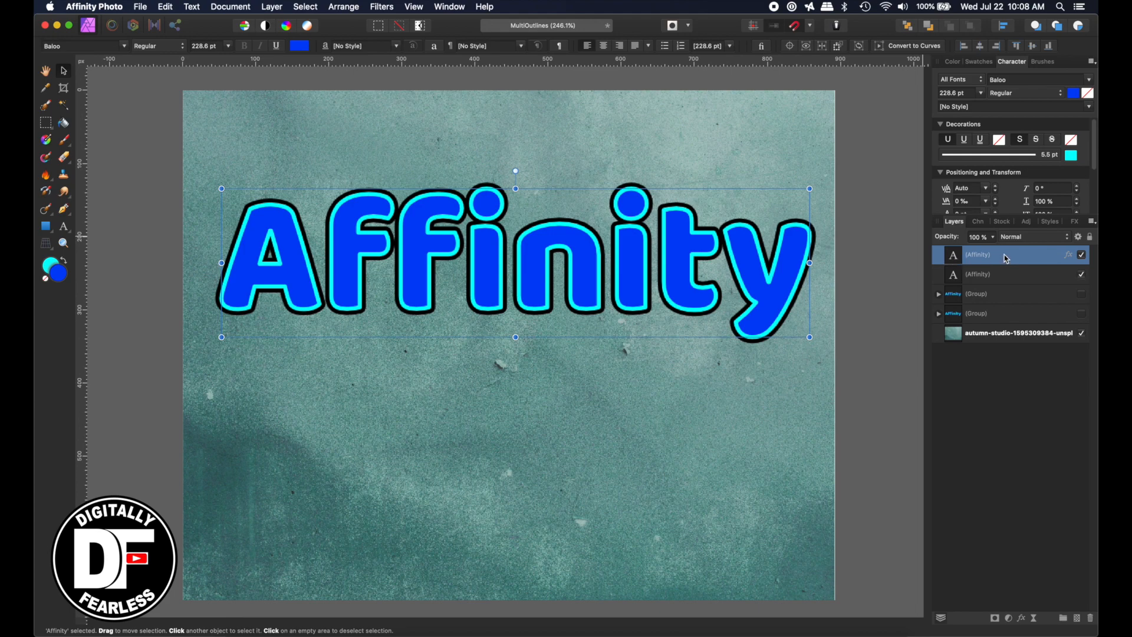
pyautogui.moveTo(1014, 288)
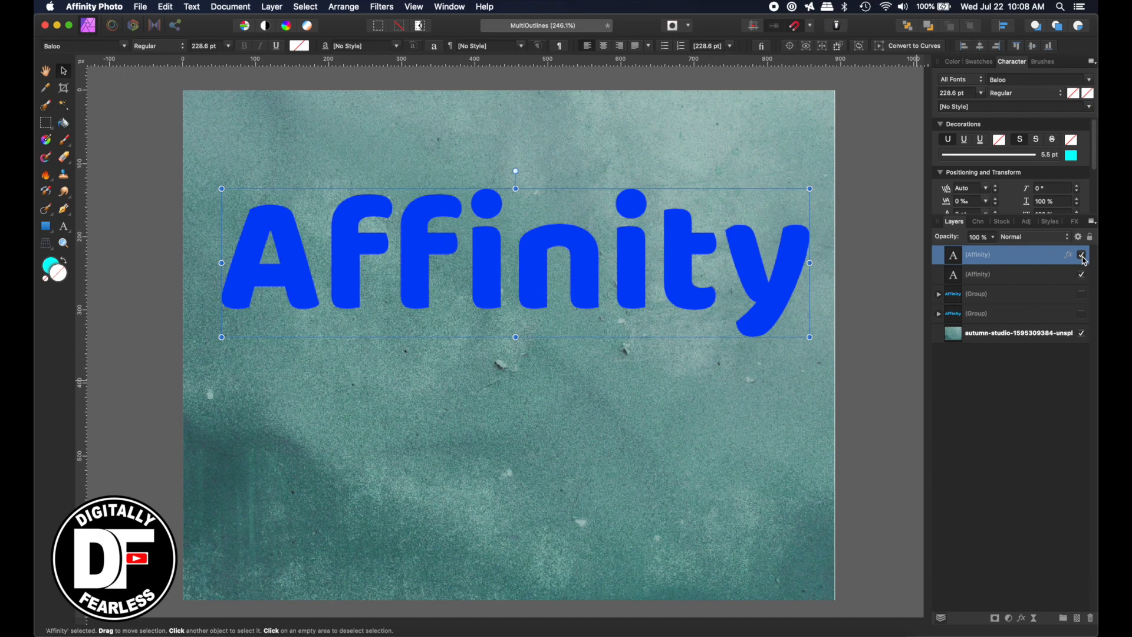
# Step: Hide the top text copy's fill so the blue copy shows through, then deselect
pyautogui.click(1081, 254)
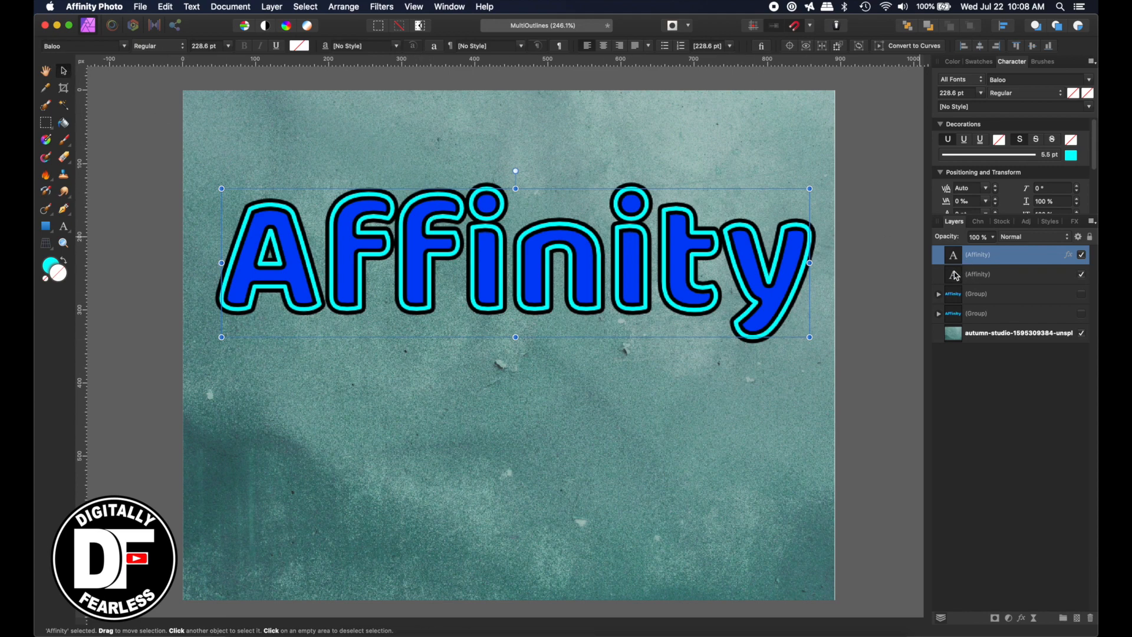
pyautogui.click(1010, 274)
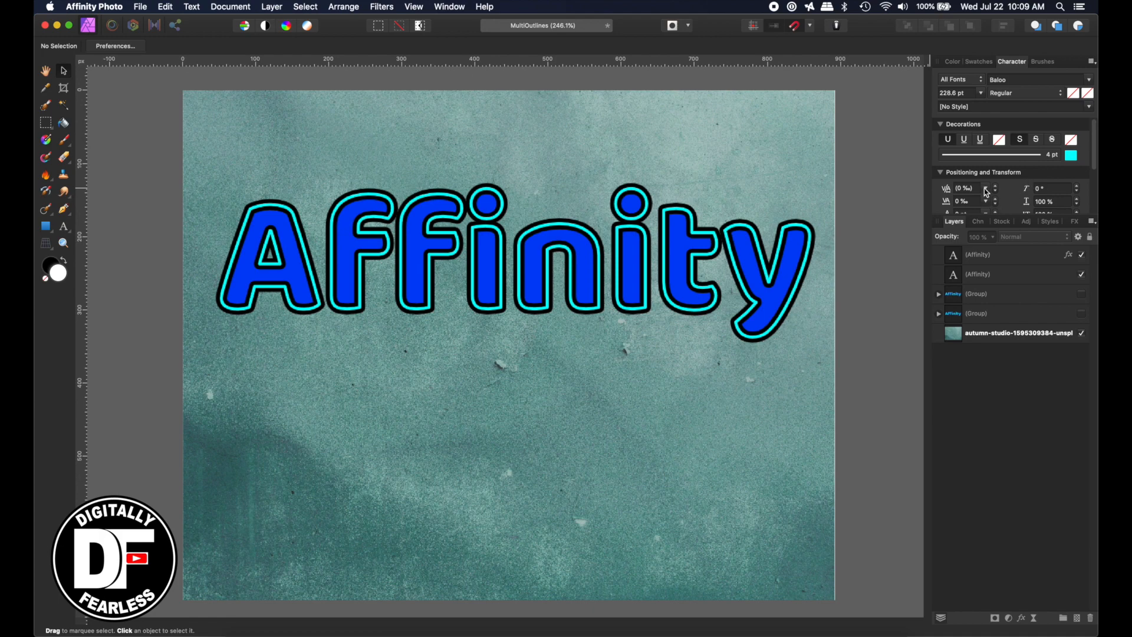
pyautogui.moveTo(1010, 155)
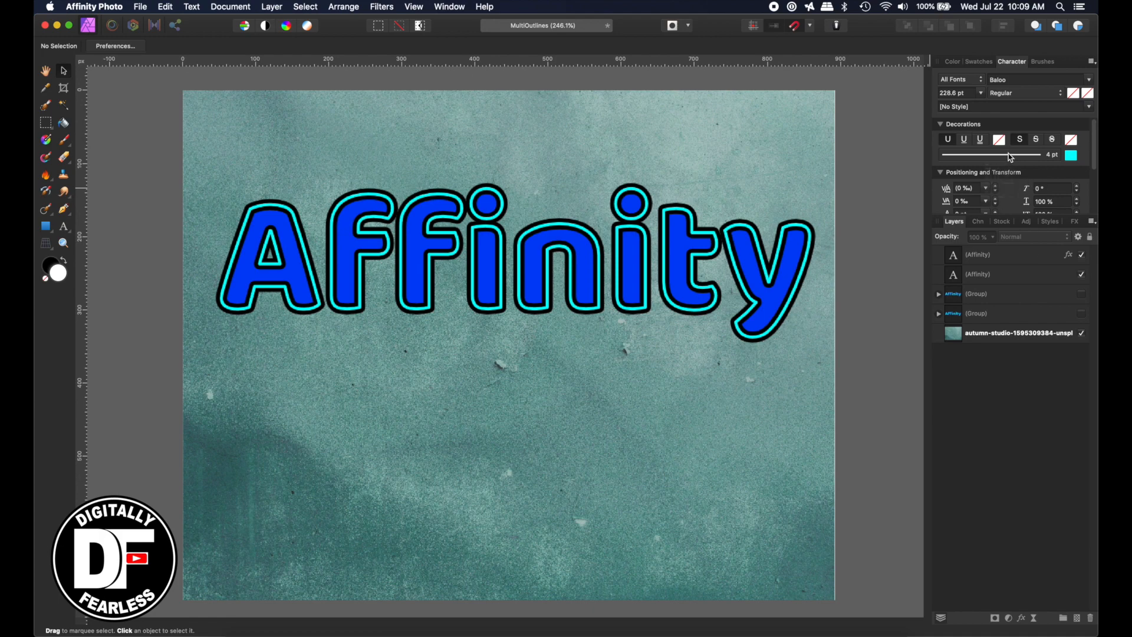
# Step: Review the stroke settings and set the outline effect to Scale with Object
pyautogui.click(1071, 154)
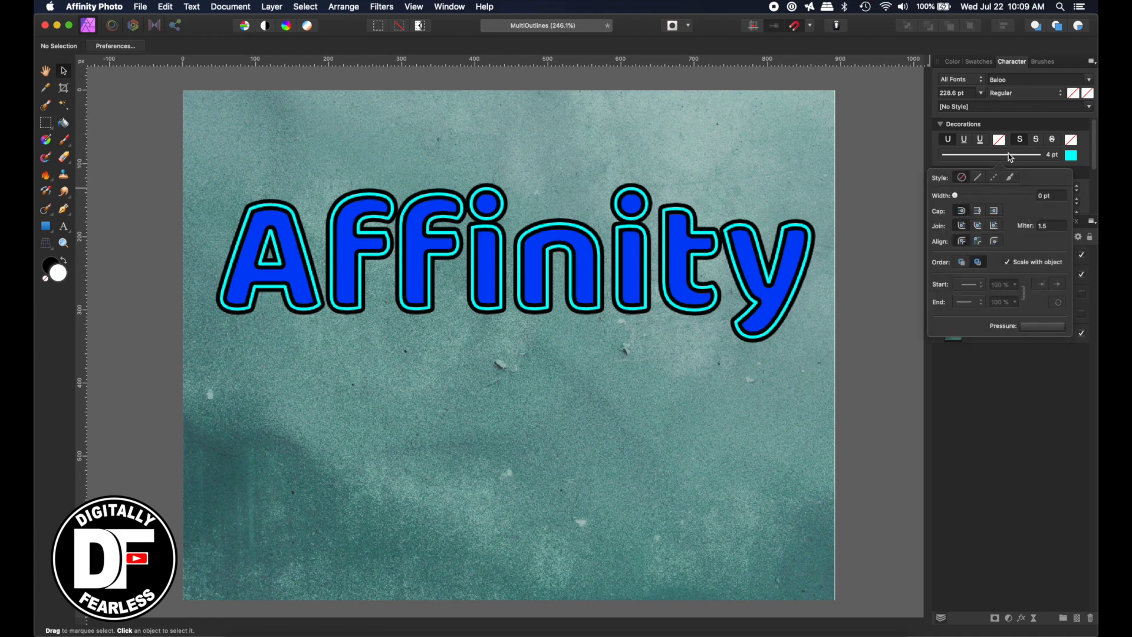
pyautogui.moveTo(1053, 265)
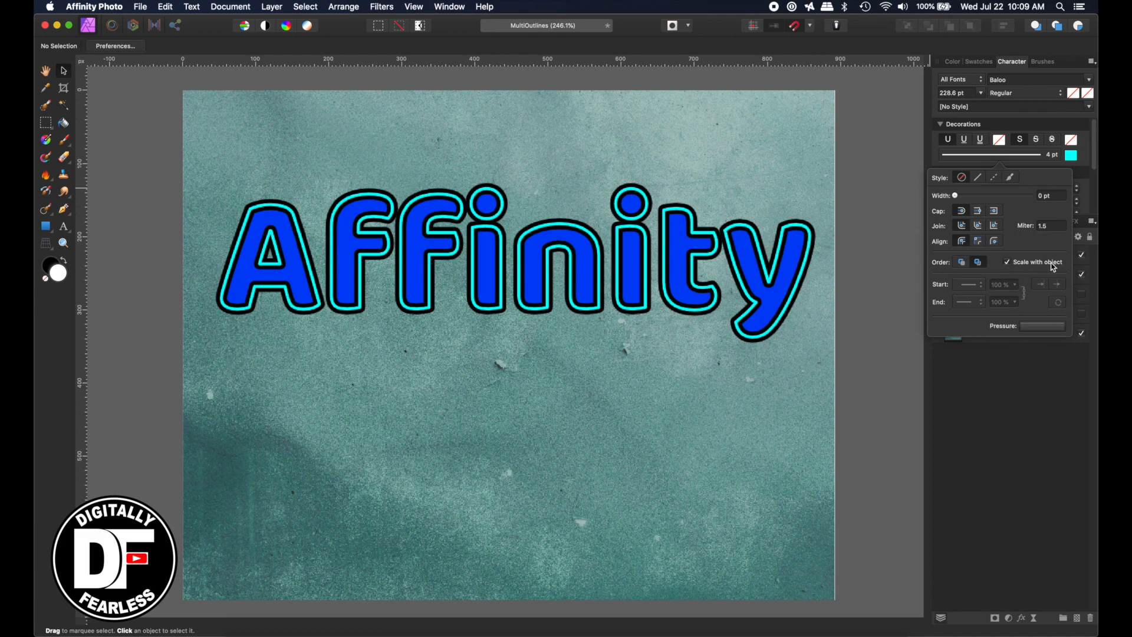
pyautogui.moveTo(1017, 441)
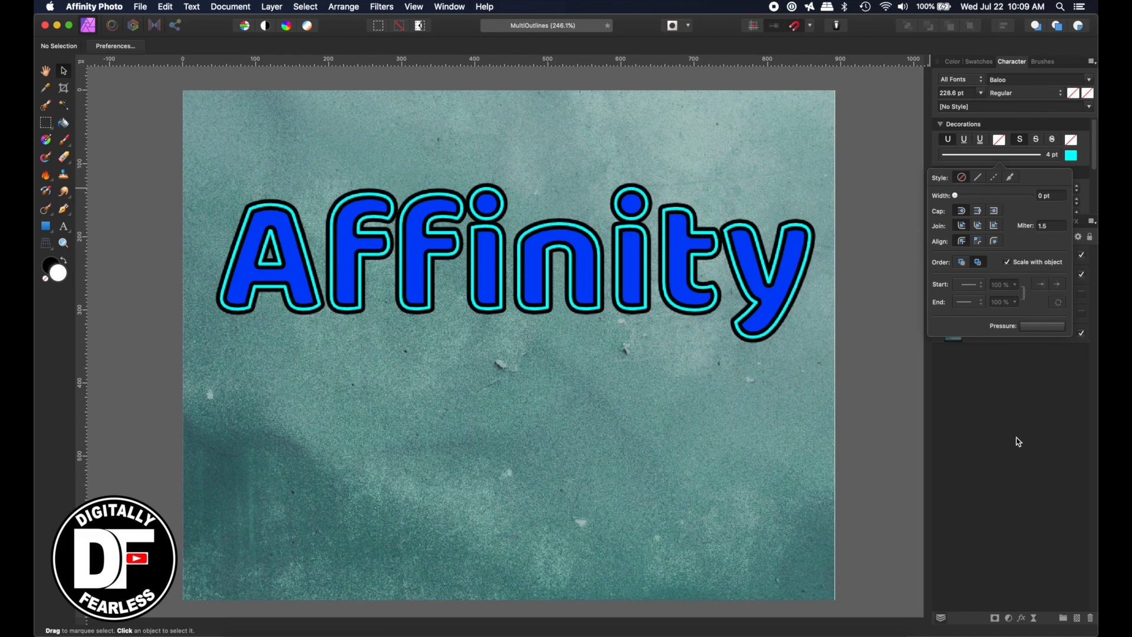
pyautogui.click(954, 221)
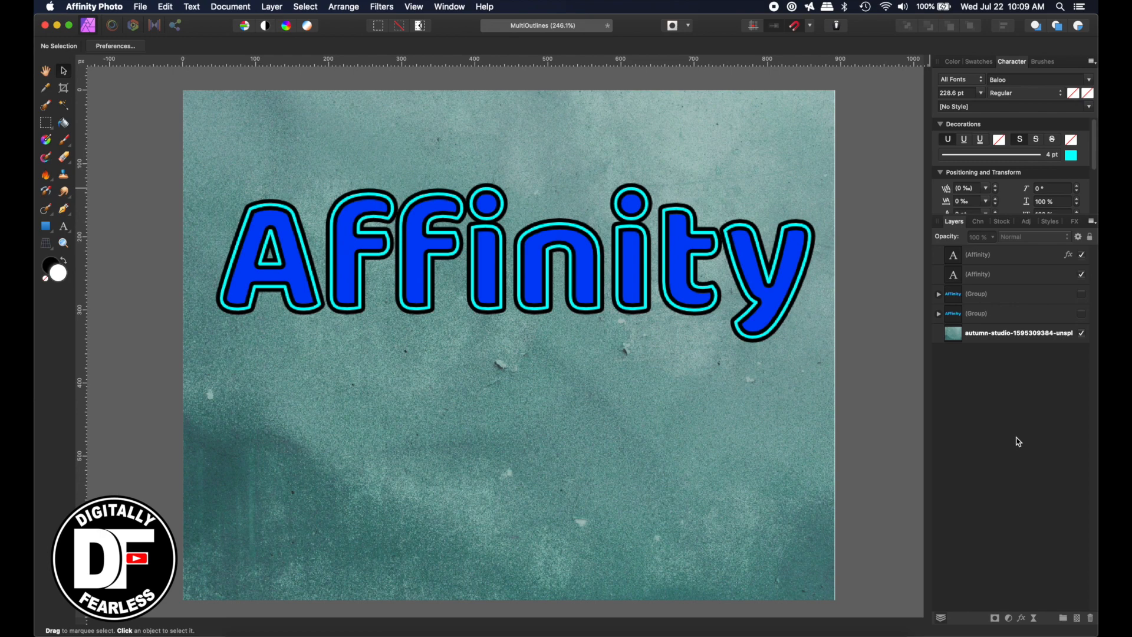
pyautogui.click(1068, 255)
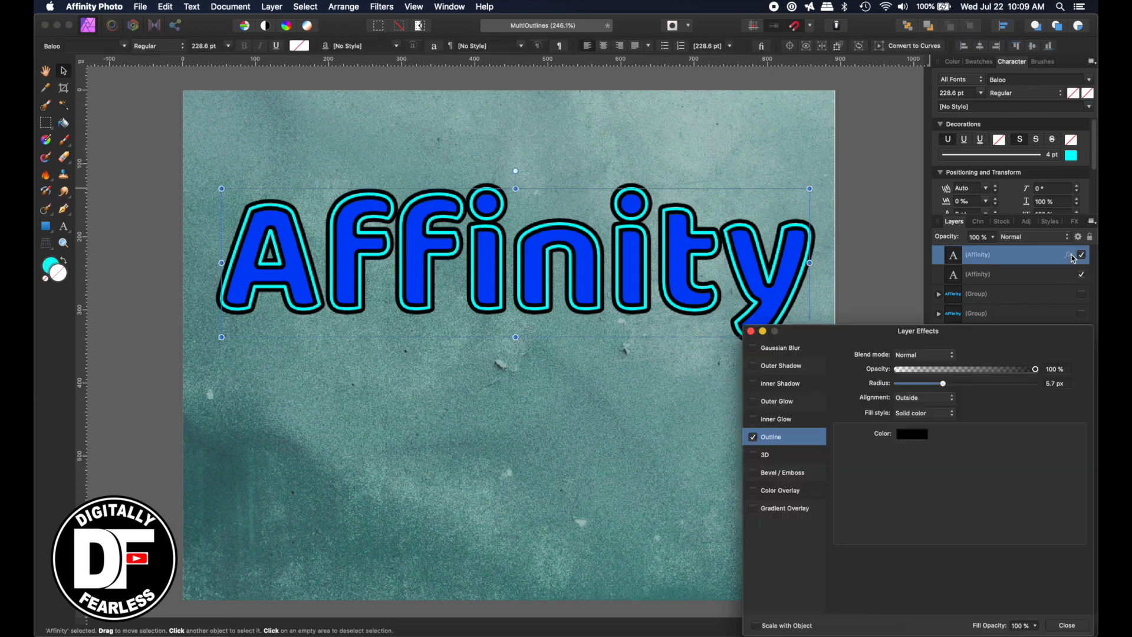
pyautogui.moveTo(786, 612)
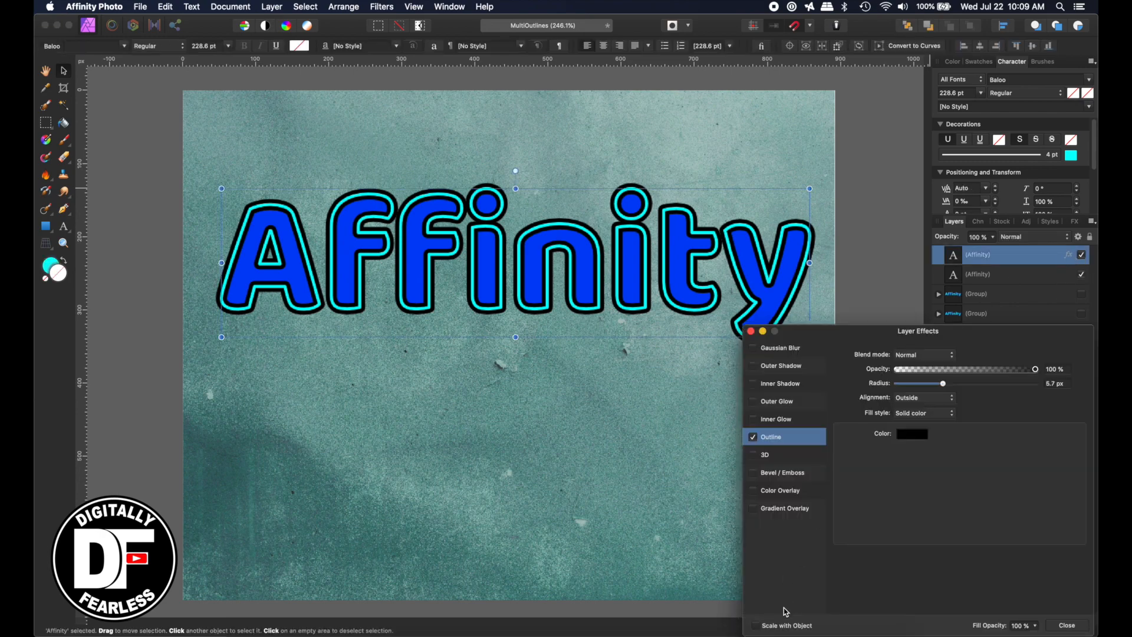
pyautogui.moveTo(754, 632)
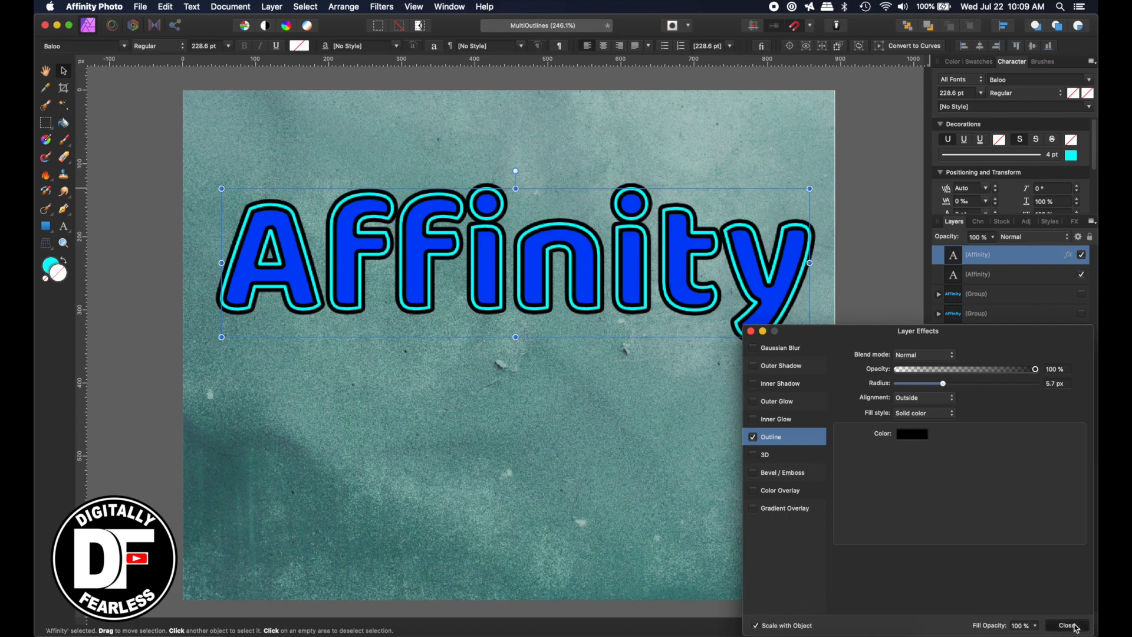
pyautogui.click(1069, 625)
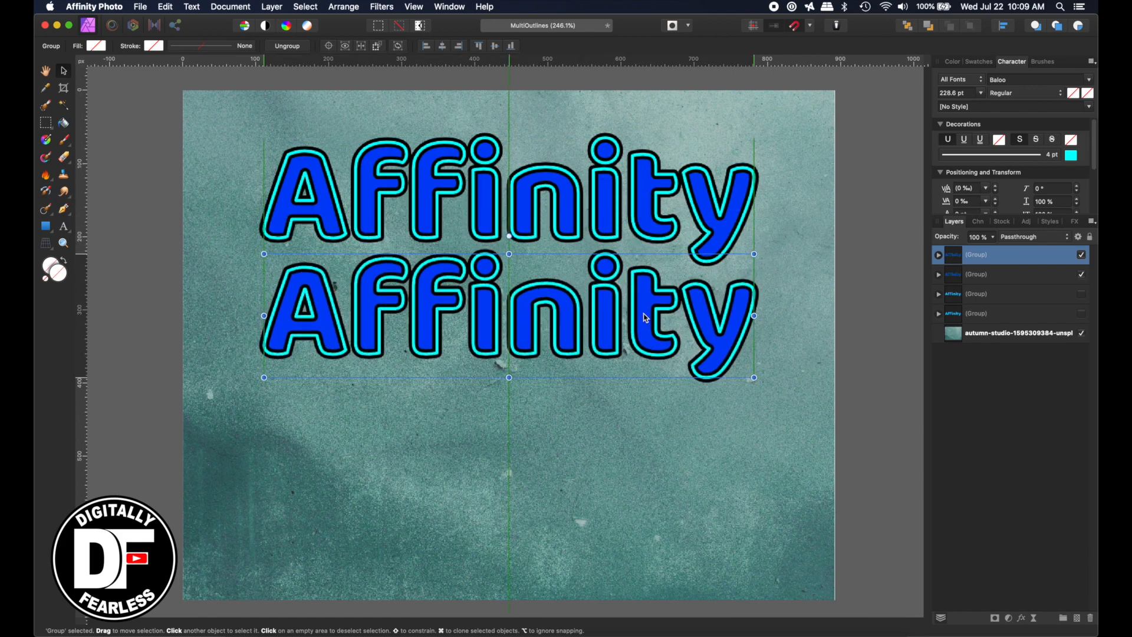
# Step: Change the copied group's outline fill style to a blue-to-orange Contour gradient
pyautogui.click(938, 254)
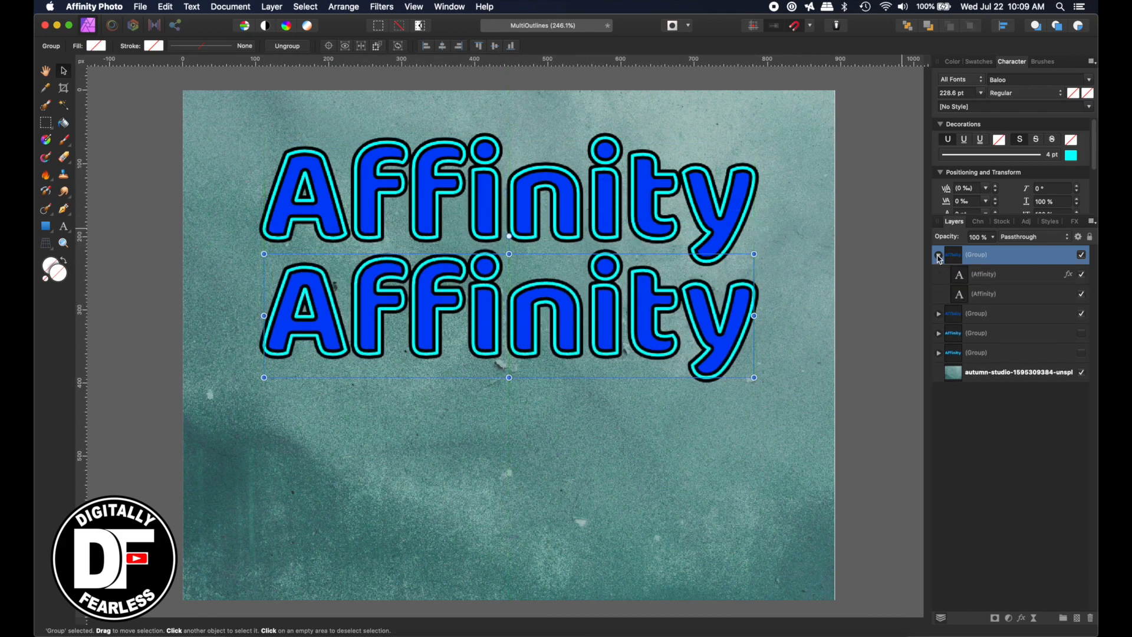
pyautogui.click(1068, 275)
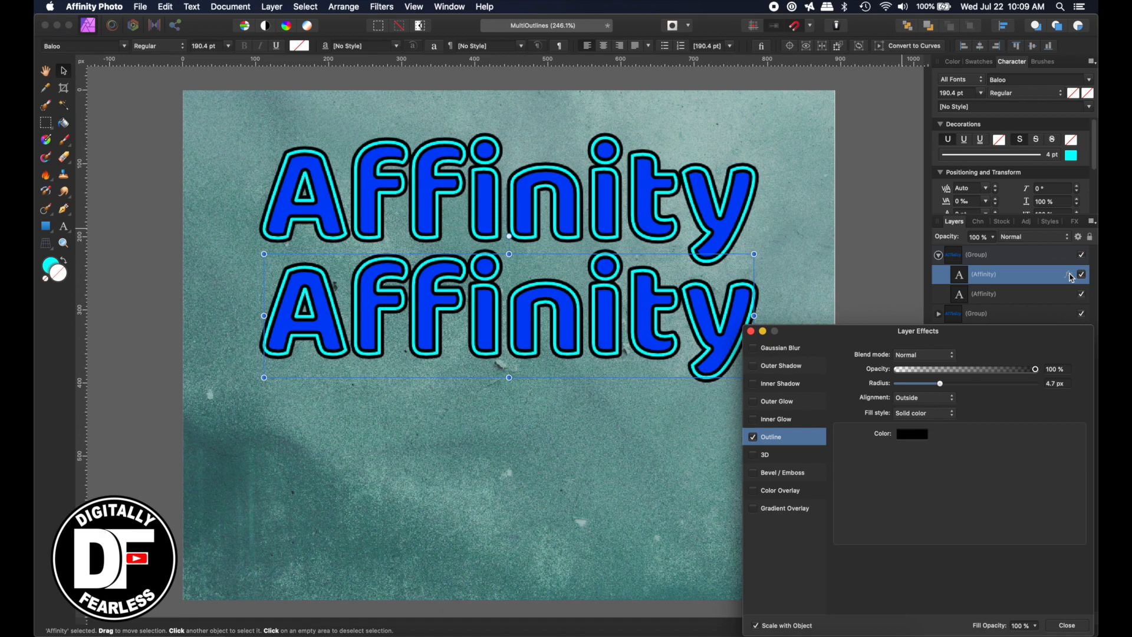
pyautogui.moveTo(758, 460)
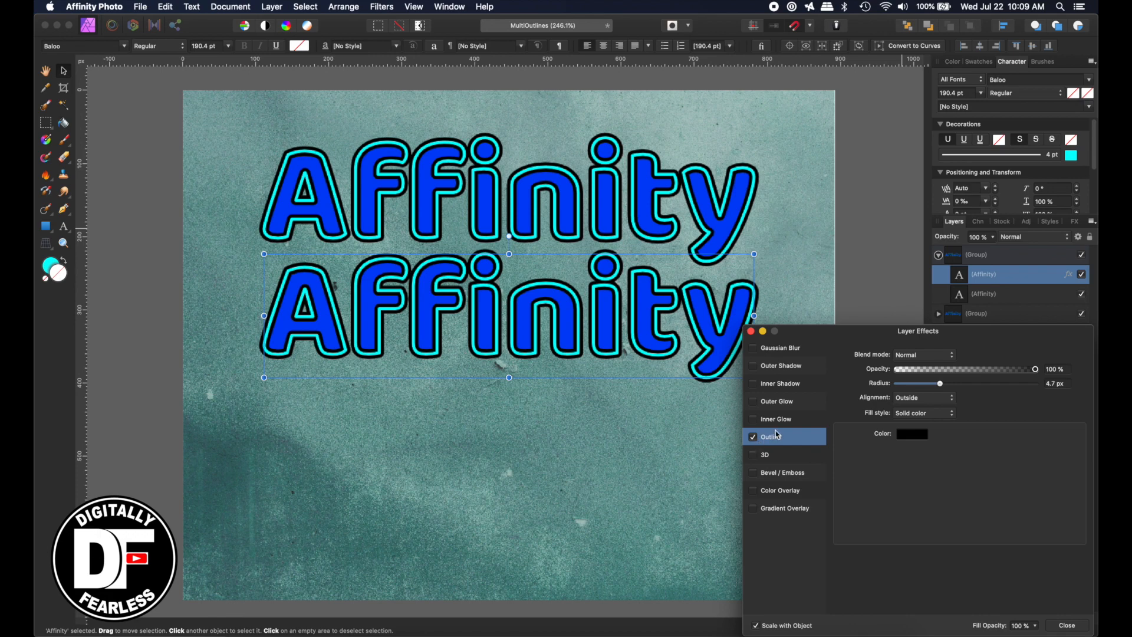
pyautogui.click(922, 413)
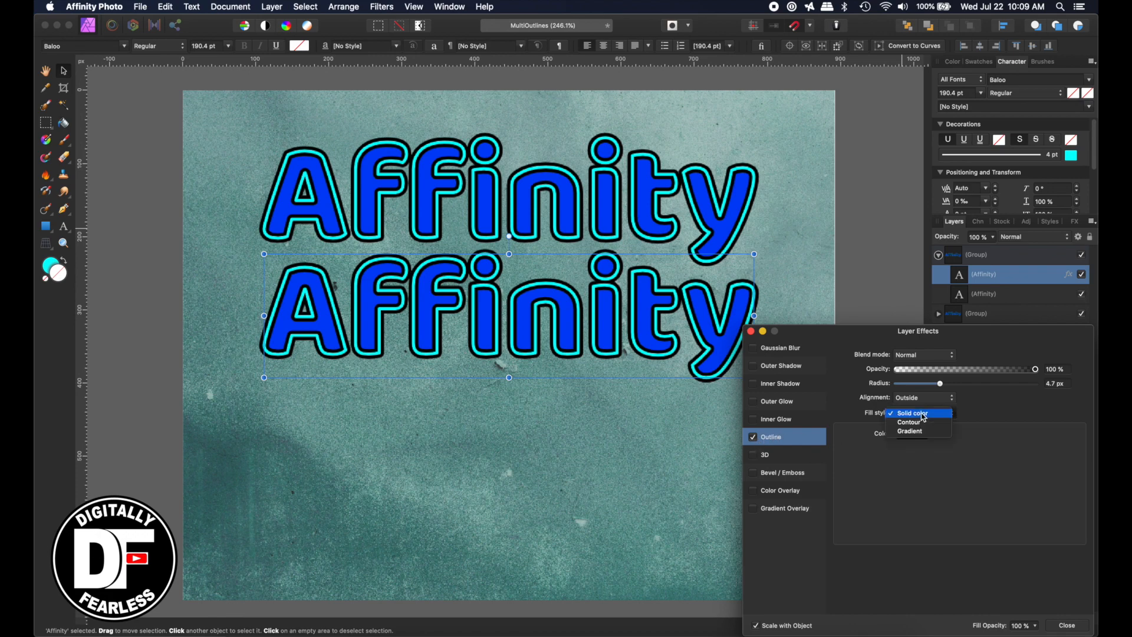
pyautogui.moveTo(913, 422)
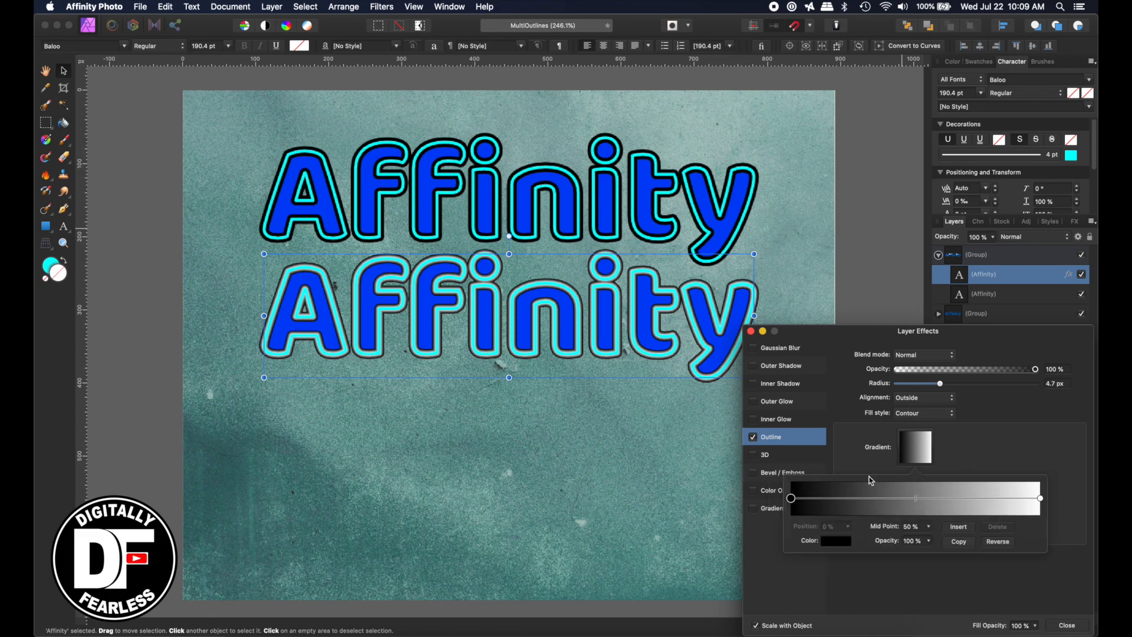
pyautogui.click(834, 541)
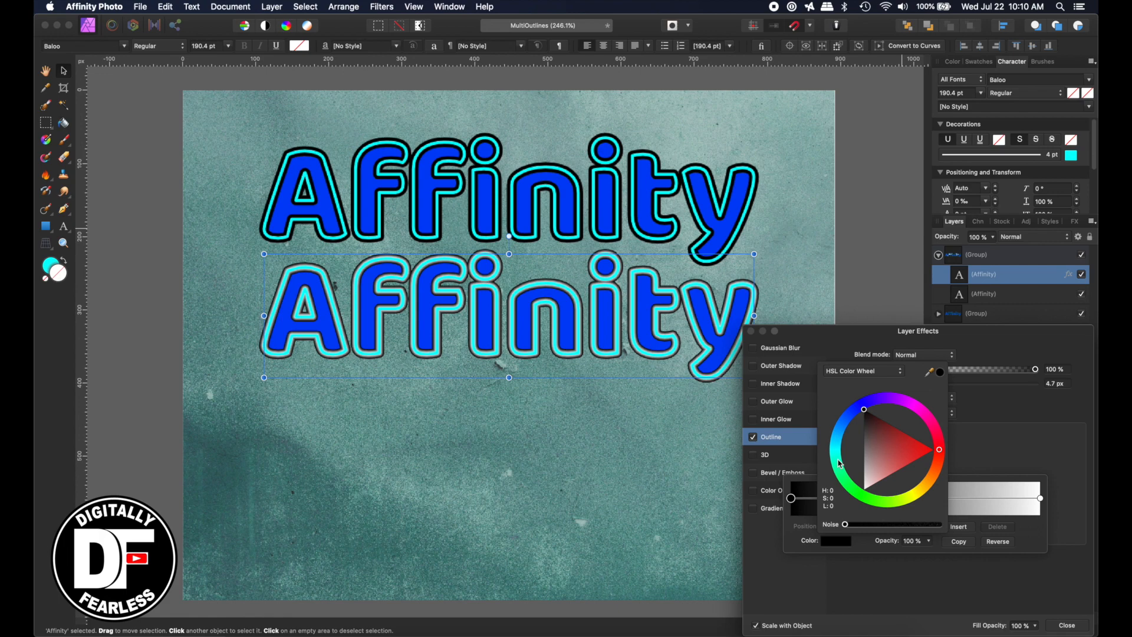
pyautogui.click(837, 433)
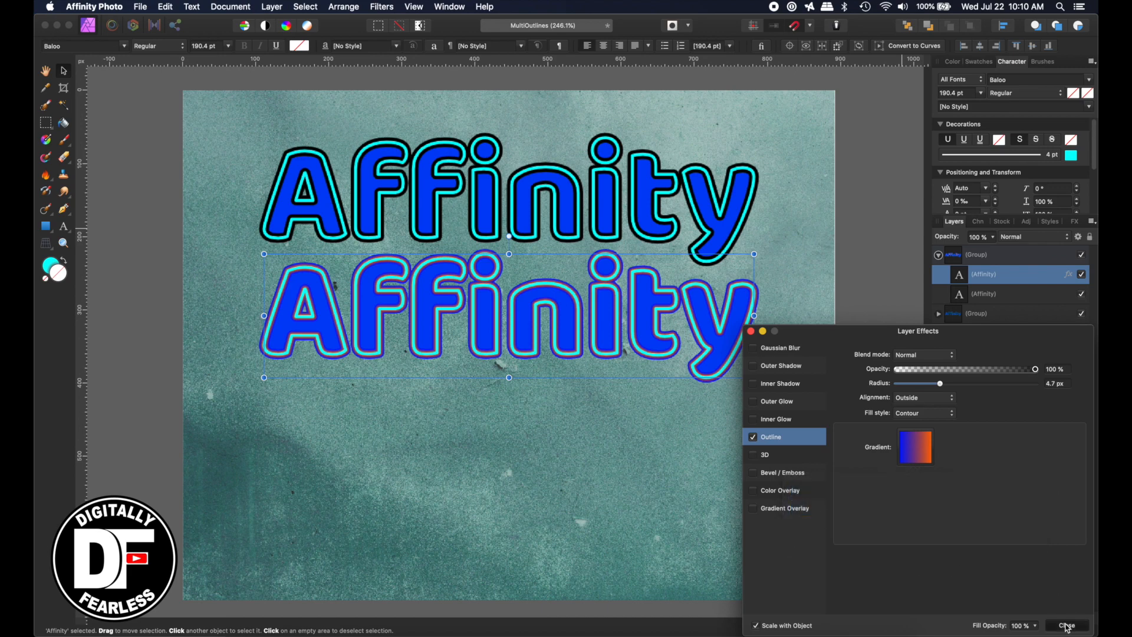
pyautogui.click(1066, 625)
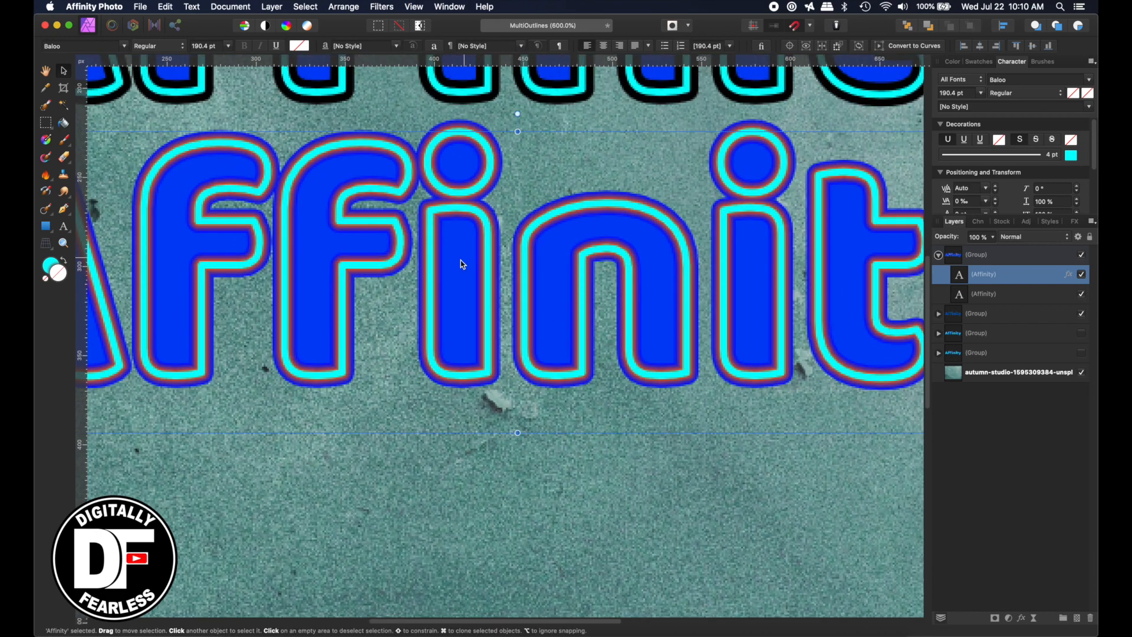
pyautogui.moveTo(402, 248)
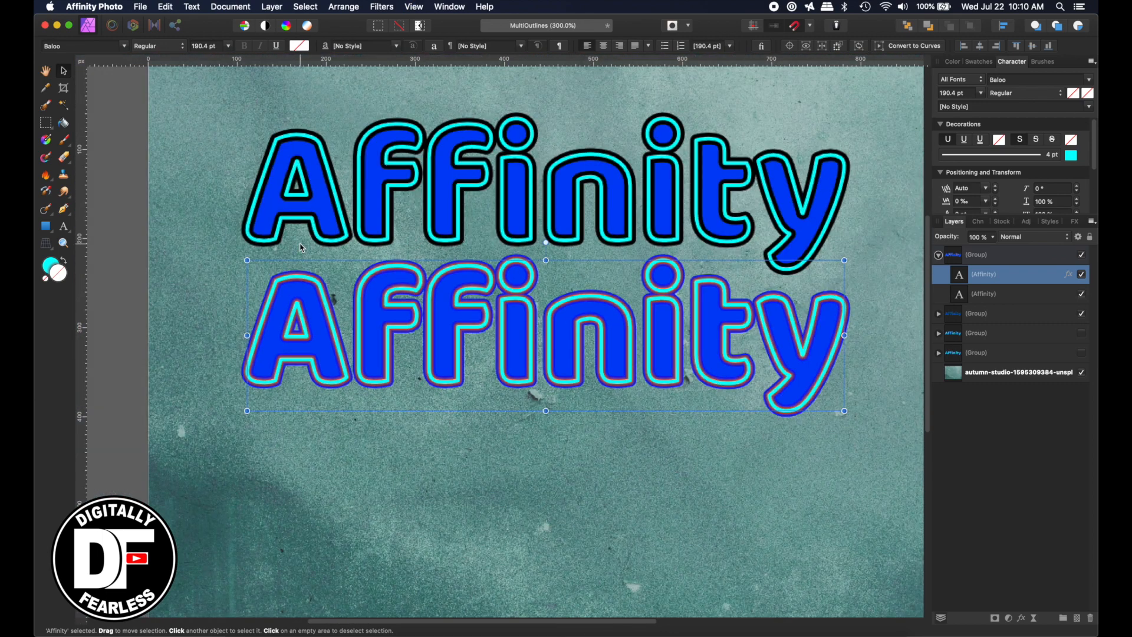
pyautogui.moveTo(350, 311)
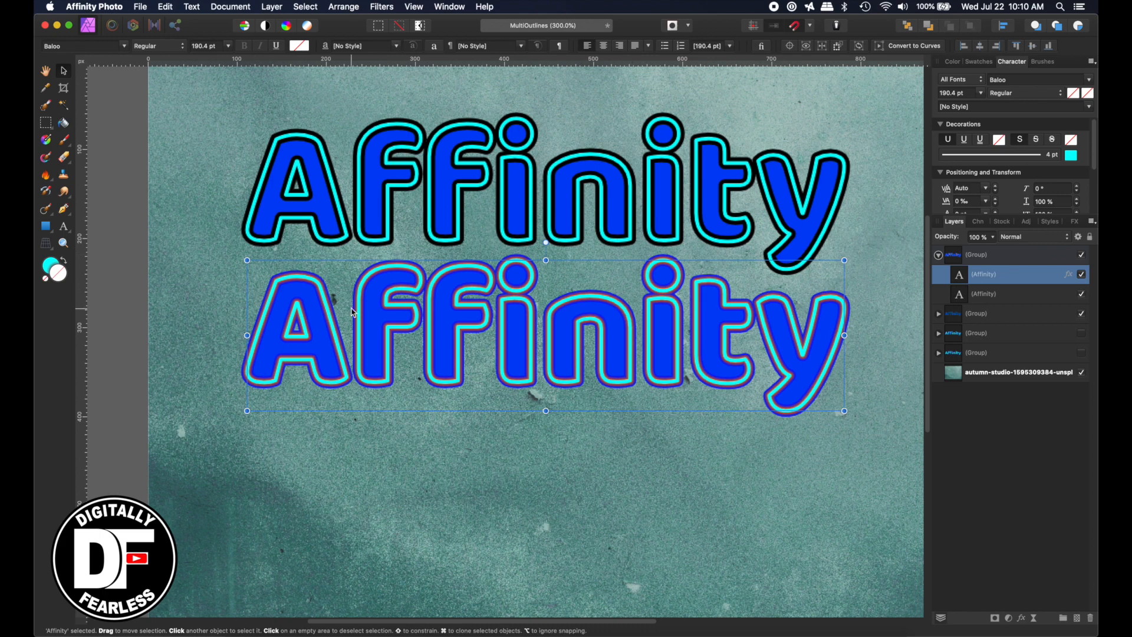
pyautogui.moveTo(390, 323)
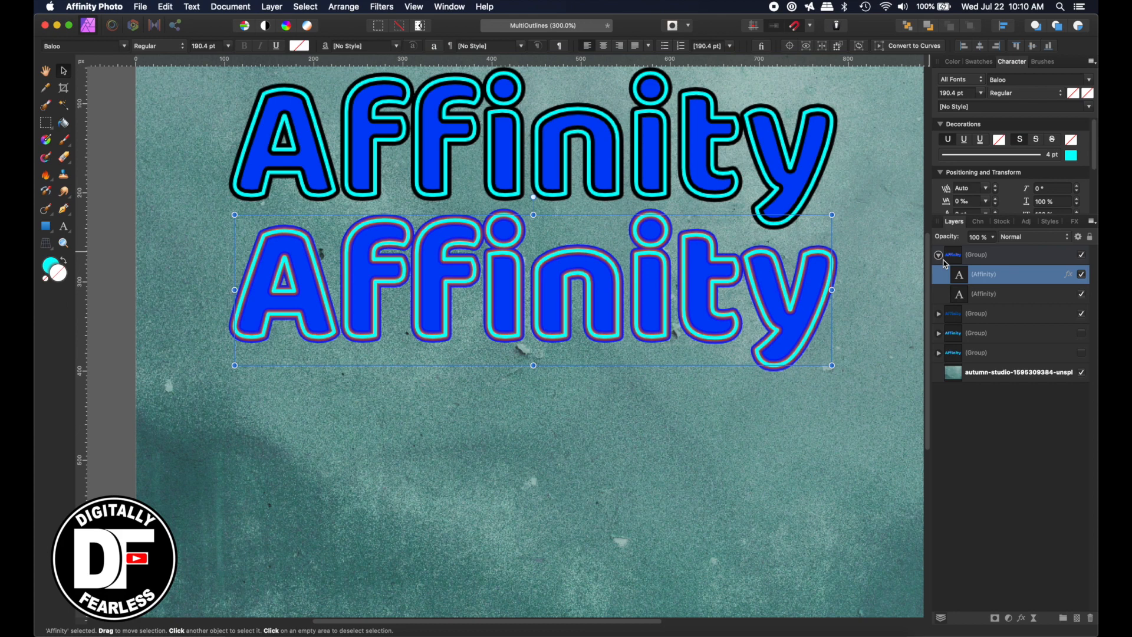
pyautogui.click(937, 254)
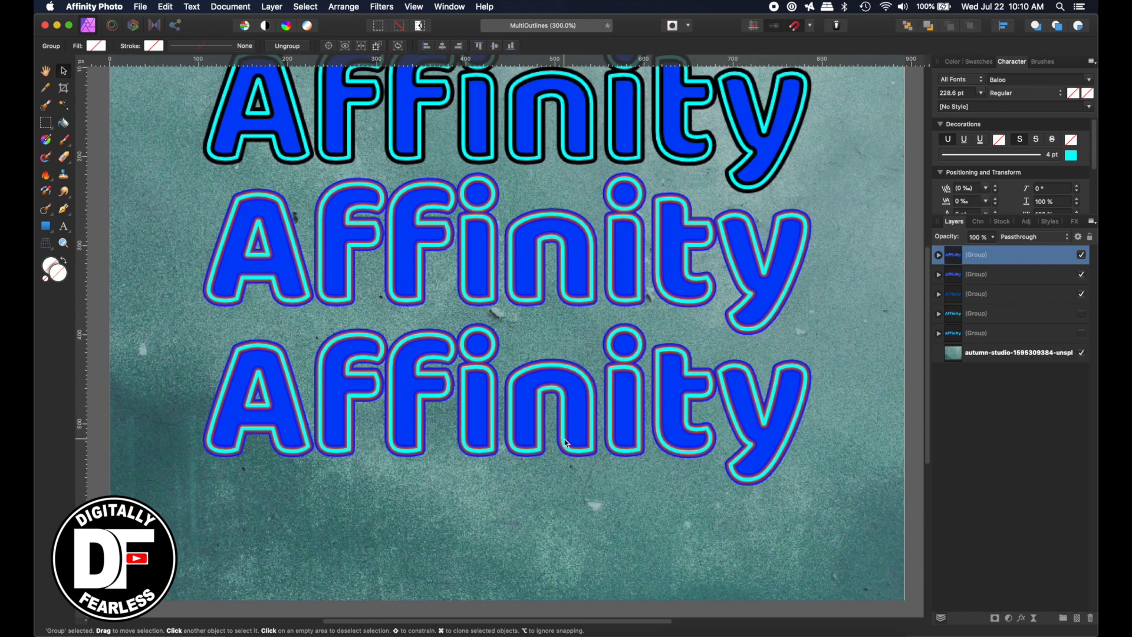
# Step: Expand the third copied group and open its outlined text layer's effects
pyautogui.click(978, 254)
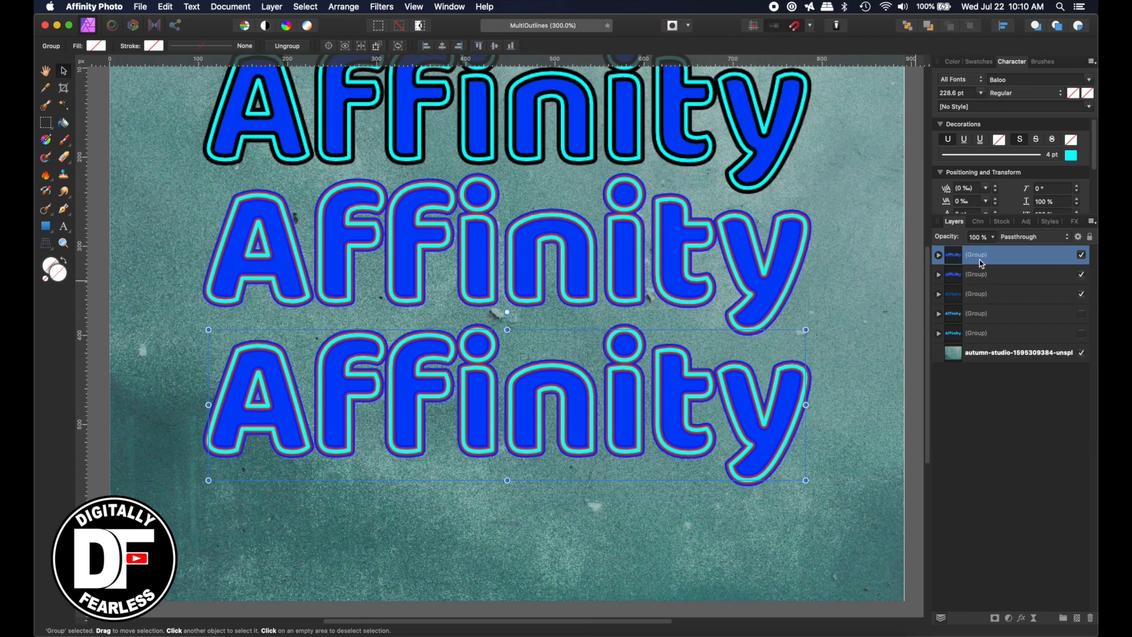
pyautogui.click(938, 255)
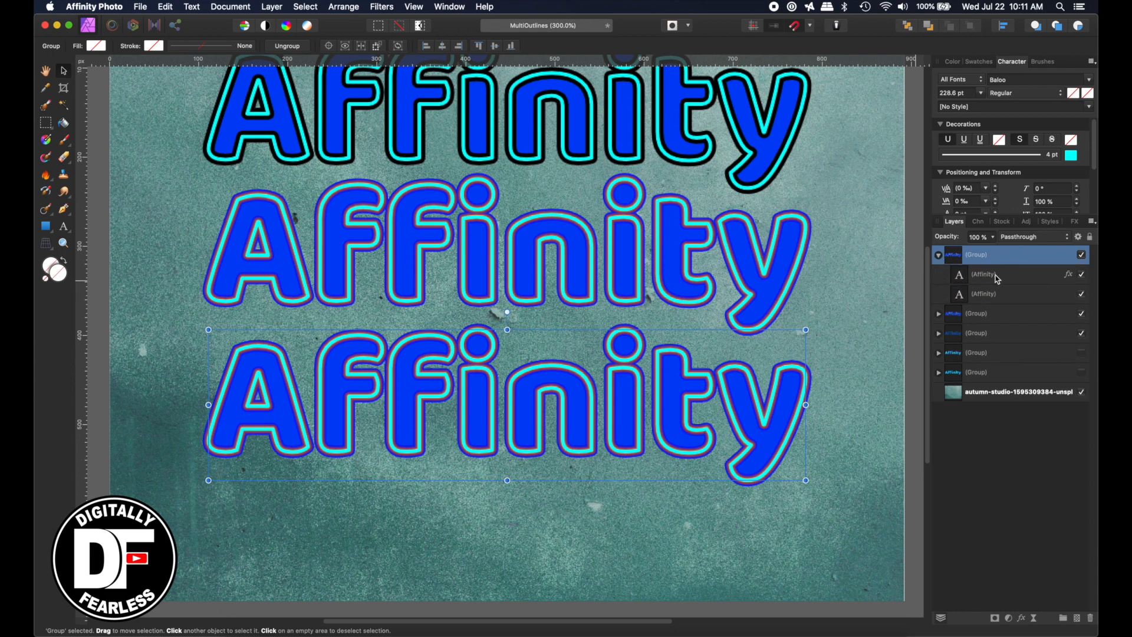
pyautogui.click(983, 274)
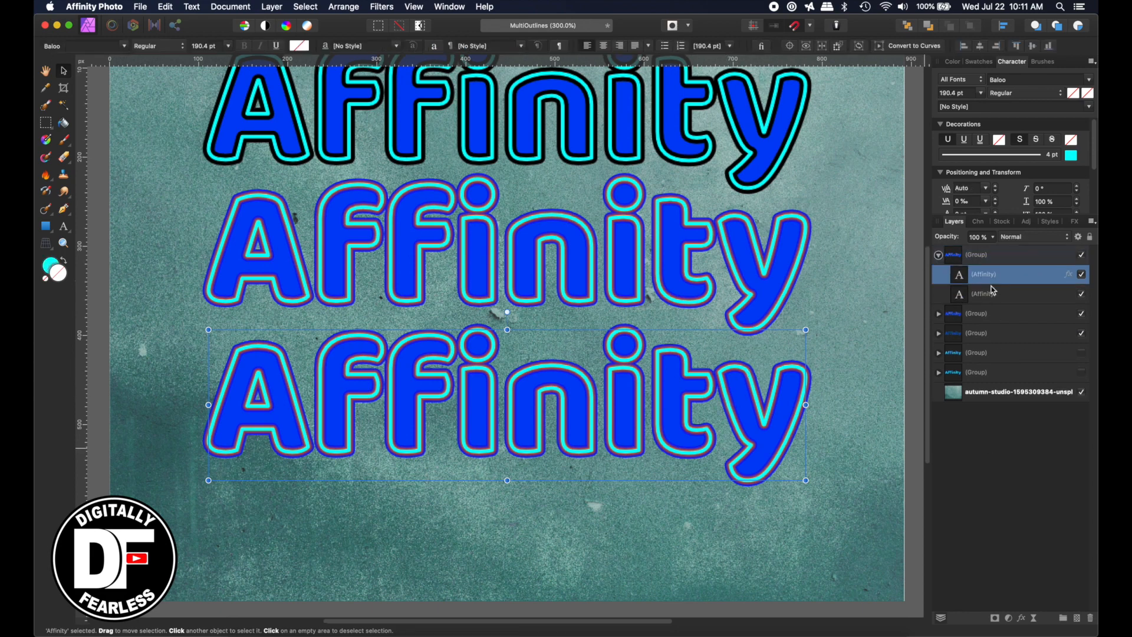
pyautogui.click(1067, 274)
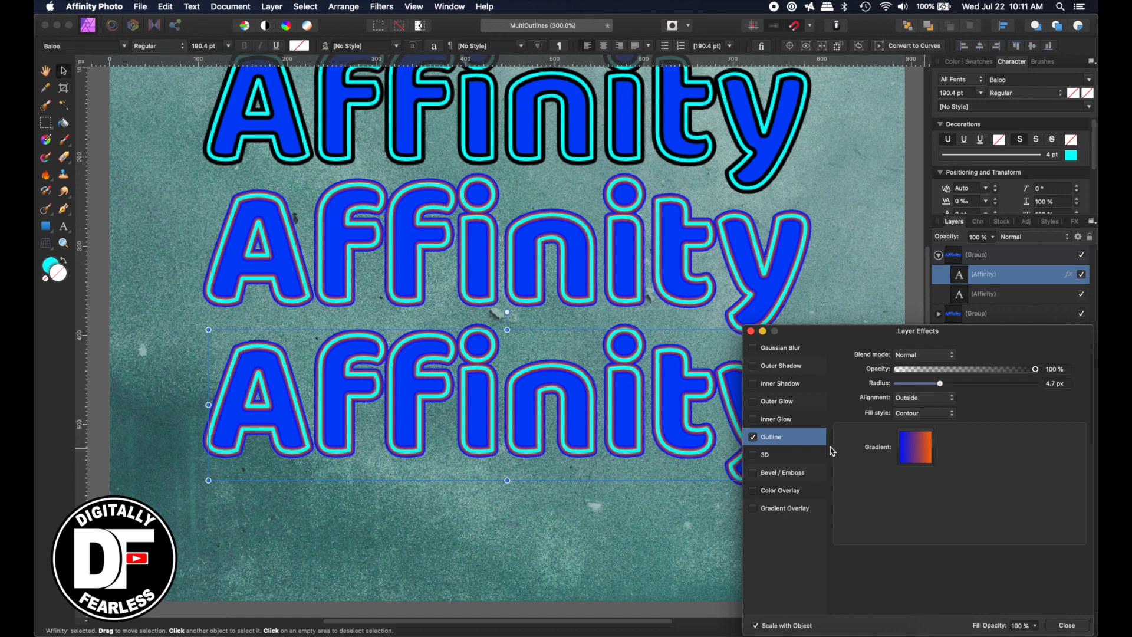
pyautogui.moveTo(754, 388)
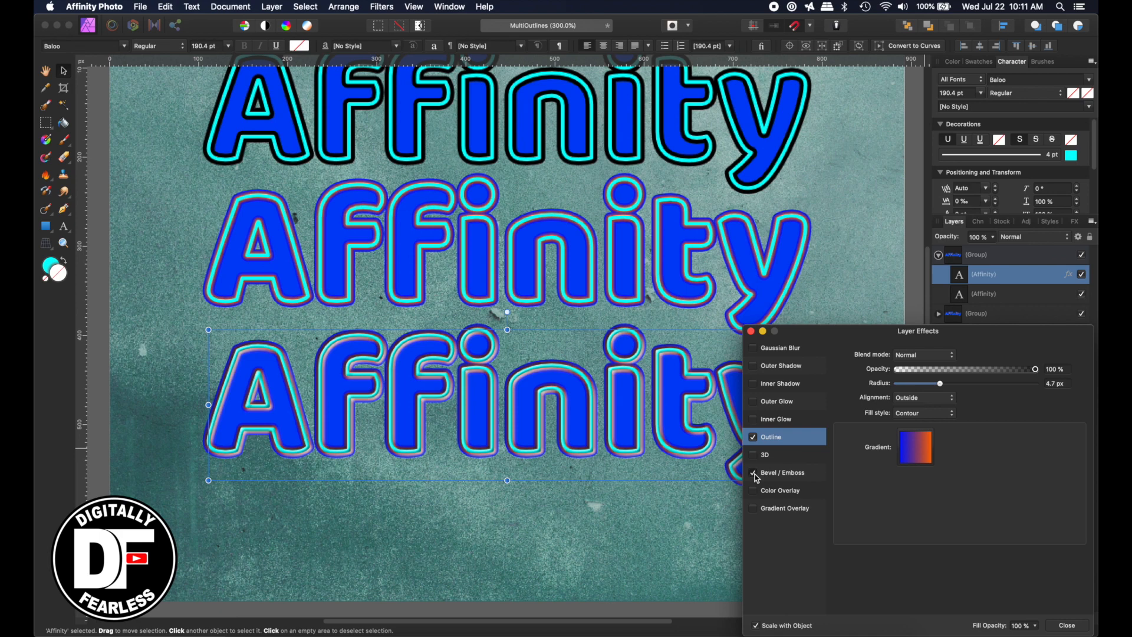
# Step: Enable Bevel/Emboss on the bottom text, toggling it to compare
pyautogui.click(753, 472)
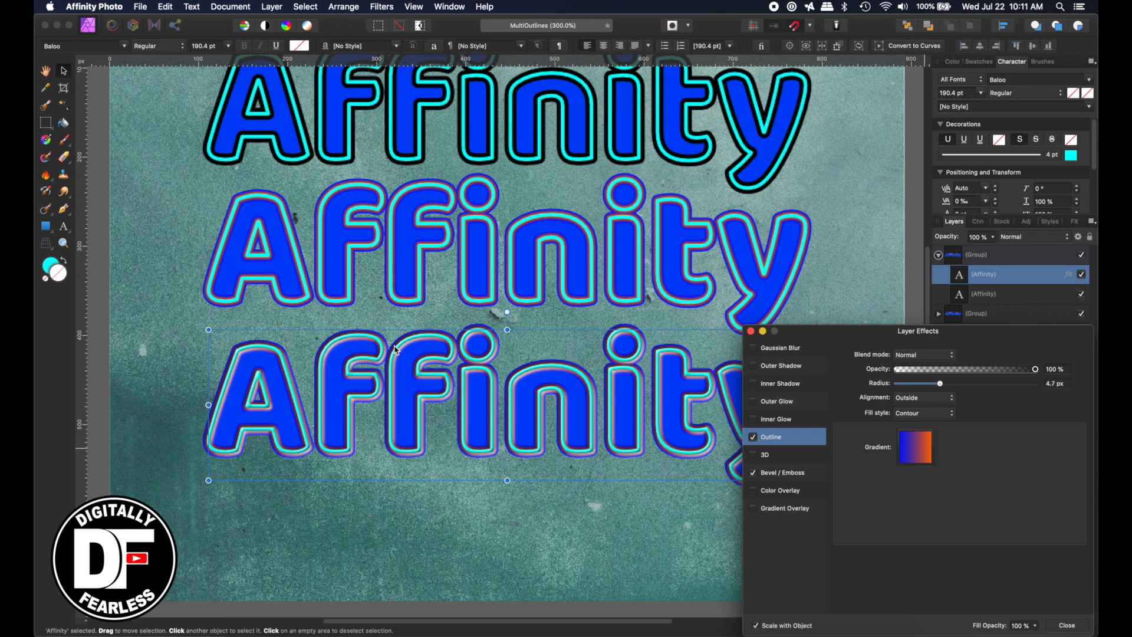
pyautogui.moveTo(432, 349)
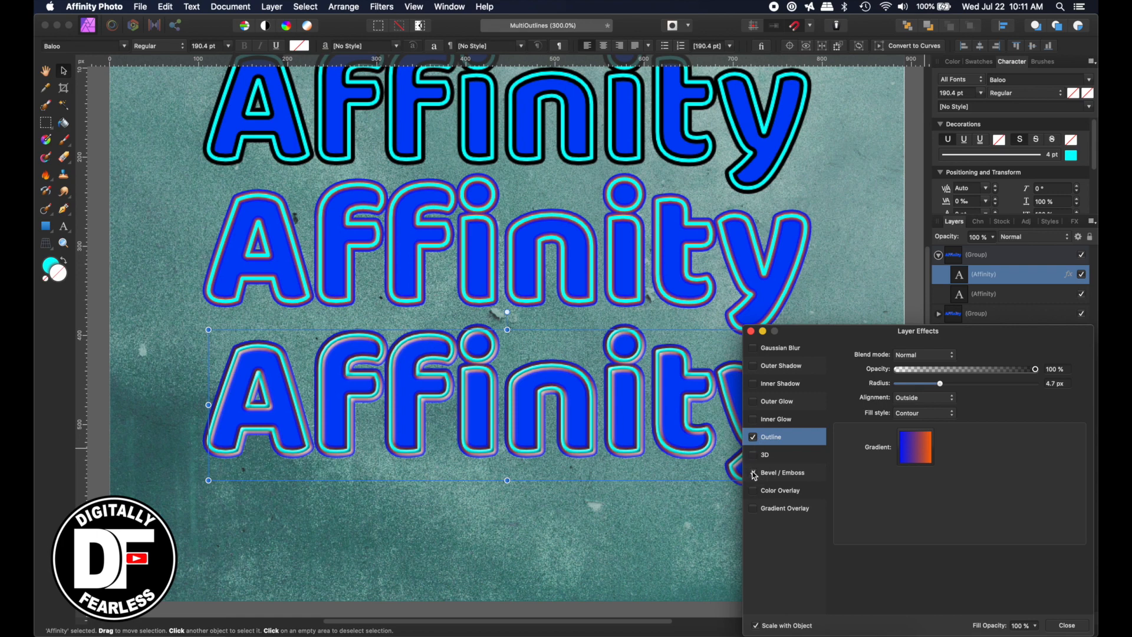
pyautogui.click(783, 472)
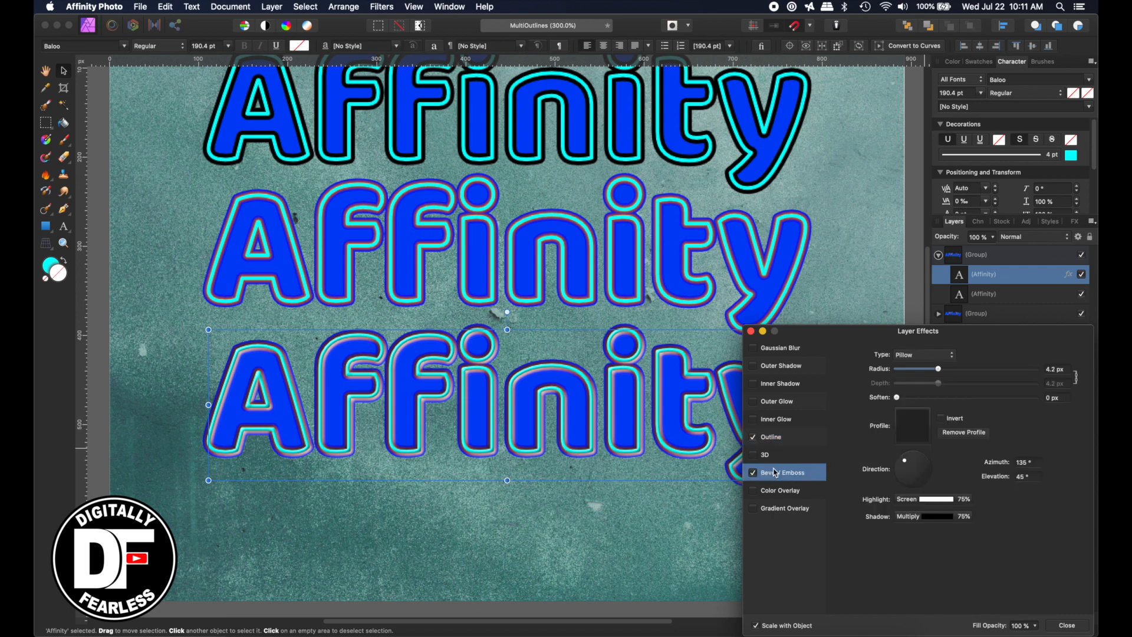
pyautogui.click(753, 472)
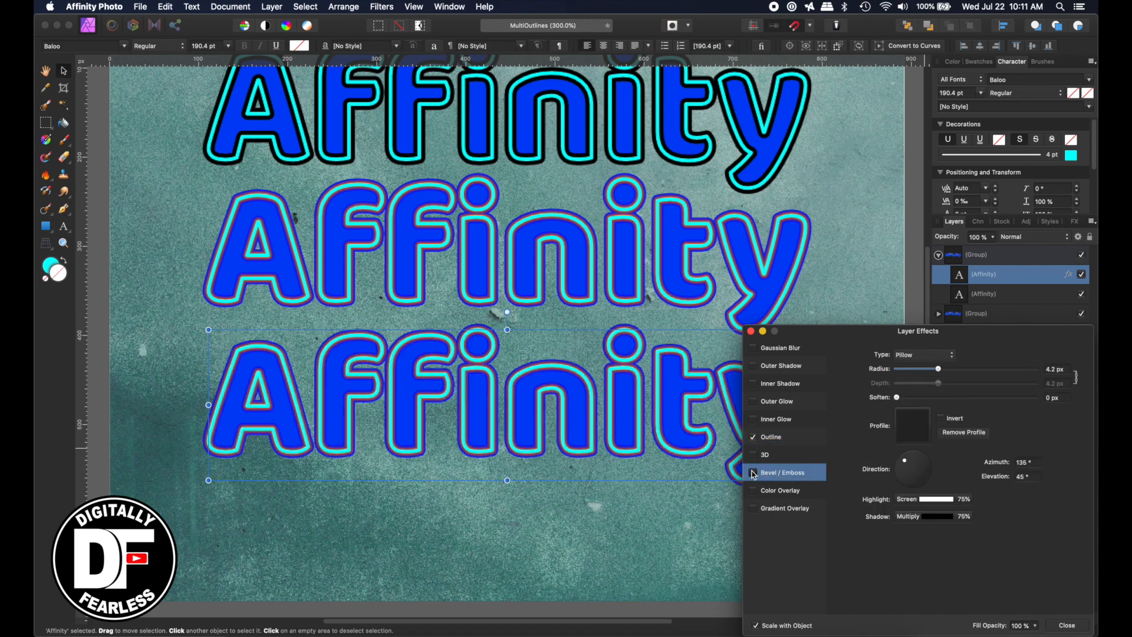
pyautogui.click(754, 471)
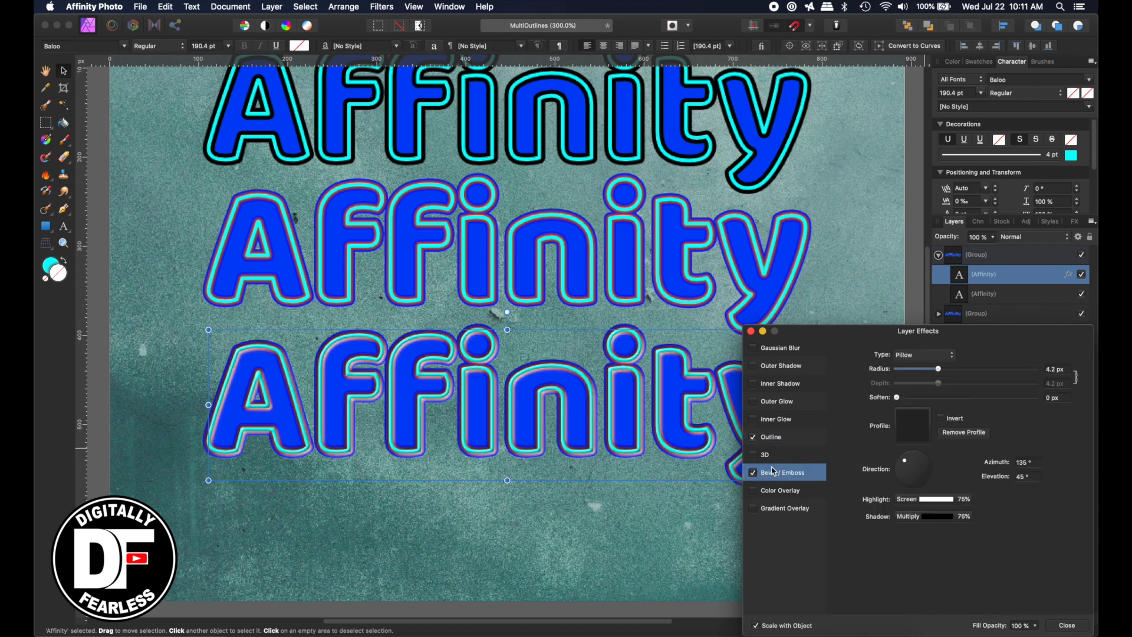
# Step: Try Emboss and Outer types, then settle on an Inner bevel with 1.4 px radius
pyautogui.click(924, 355)
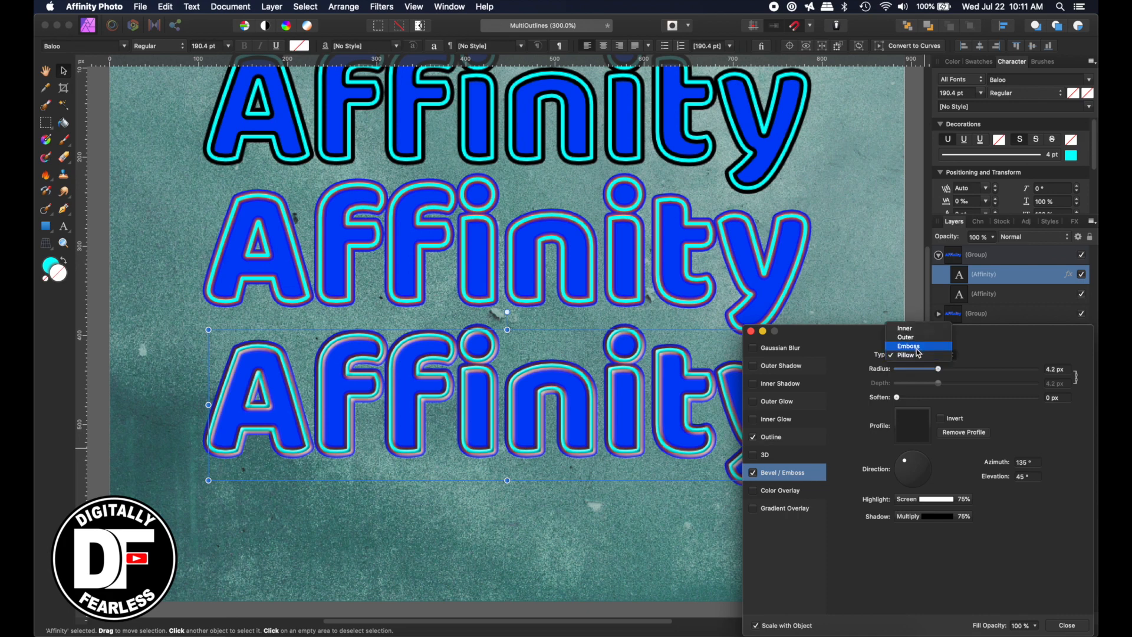
pyautogui.click(908, 345)
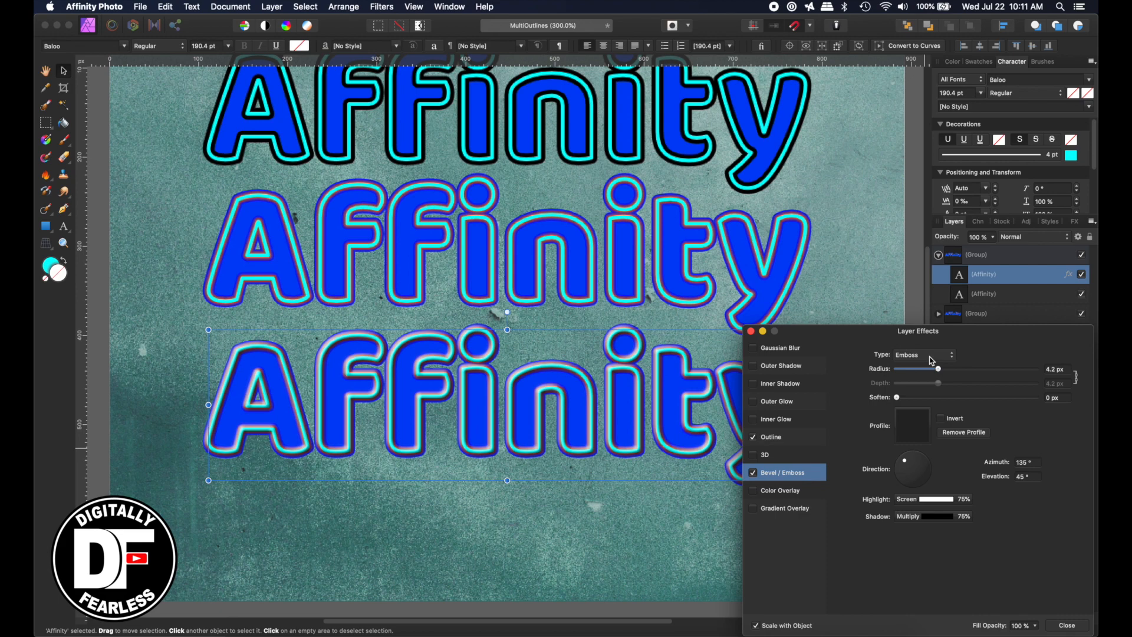
pyautogui.click(922, 355)
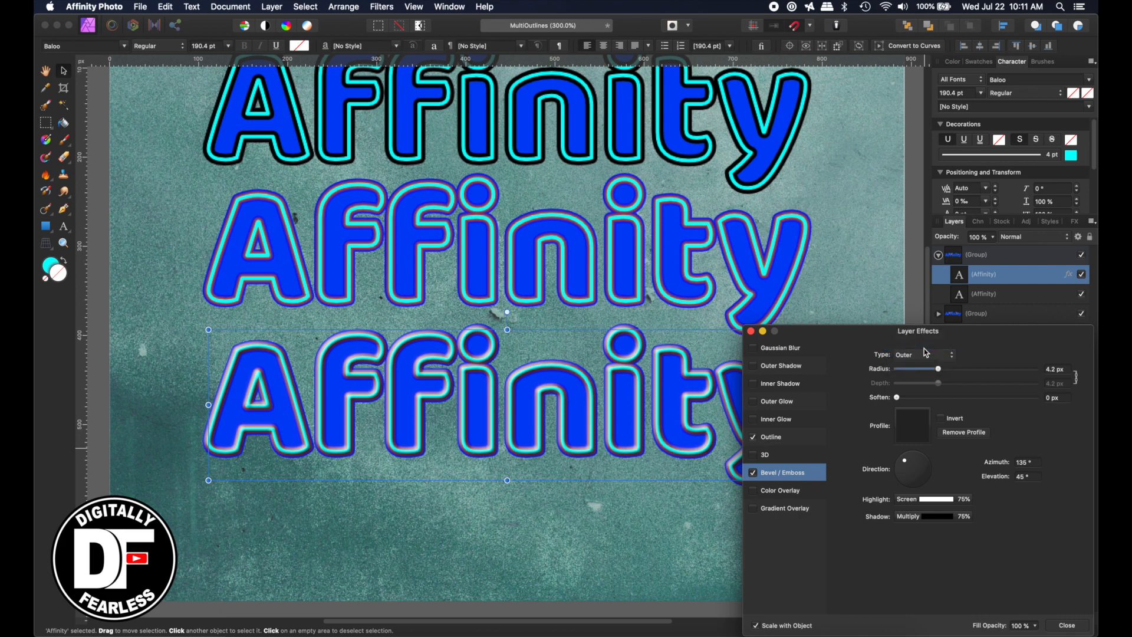
pyautogui.click(928, 355)
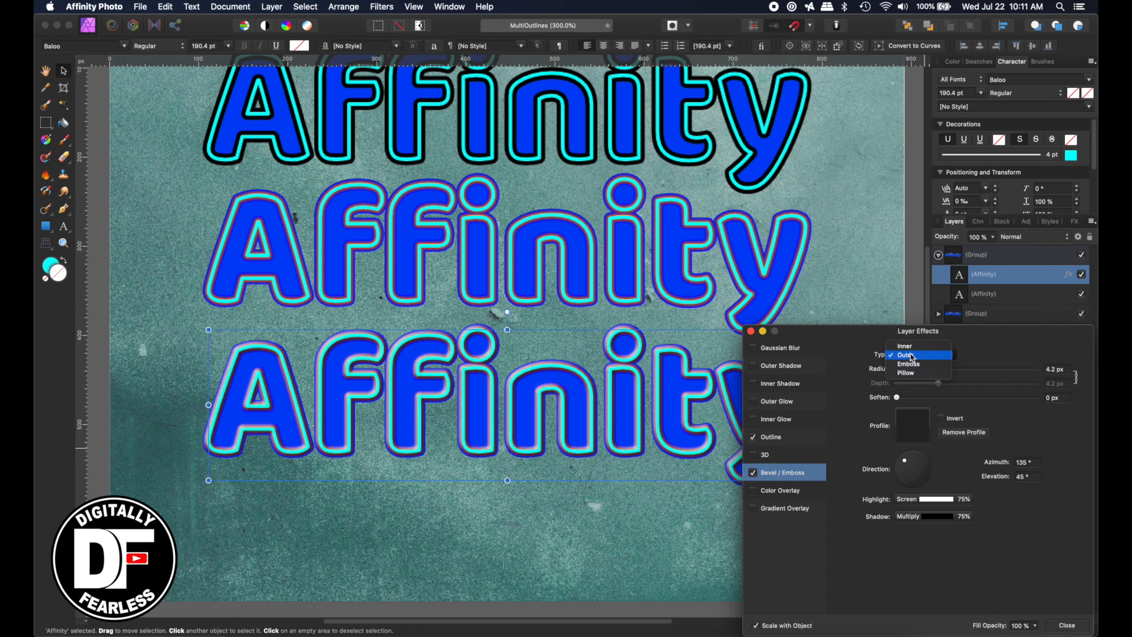
pyautogui.click(904, 345)
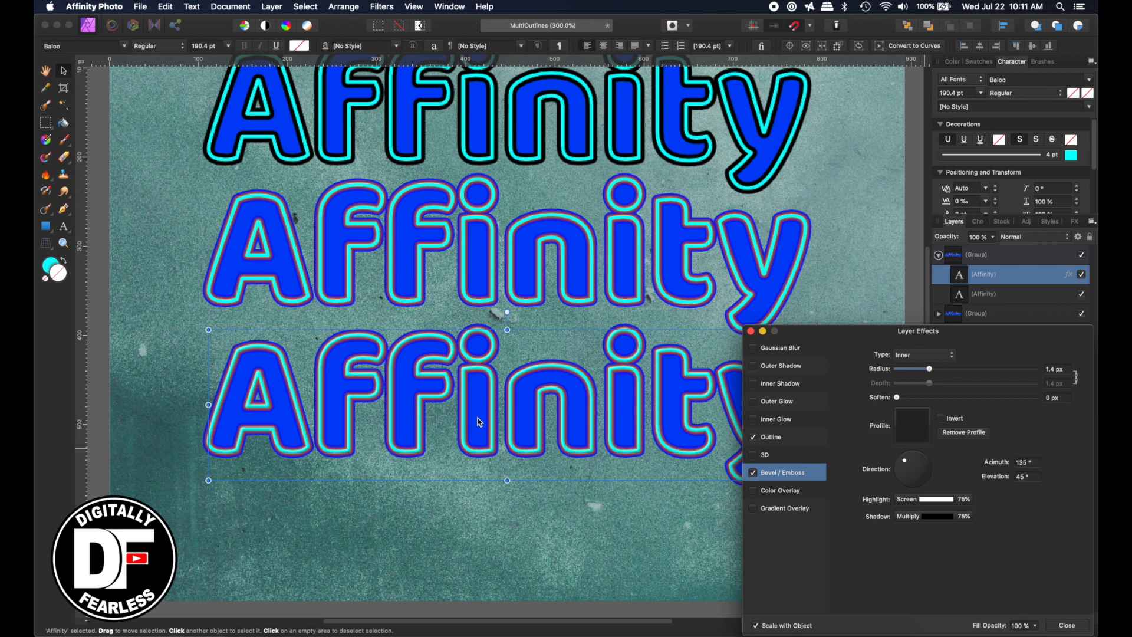
pyautogui.moveTo(483, 392)
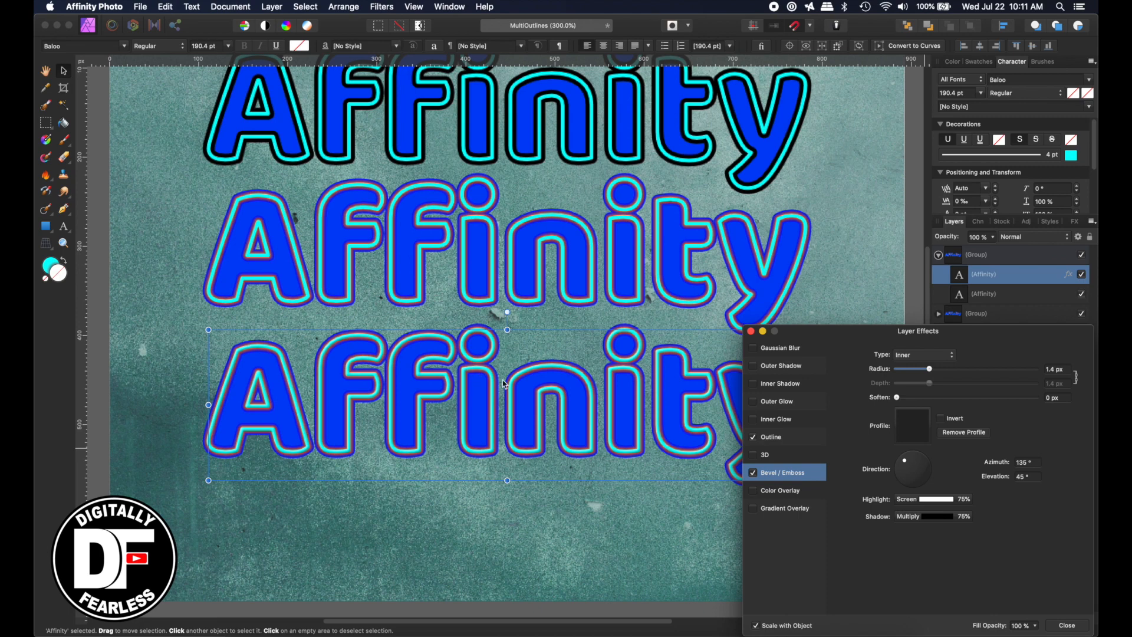
pyautogui.moveTo(542, 356)
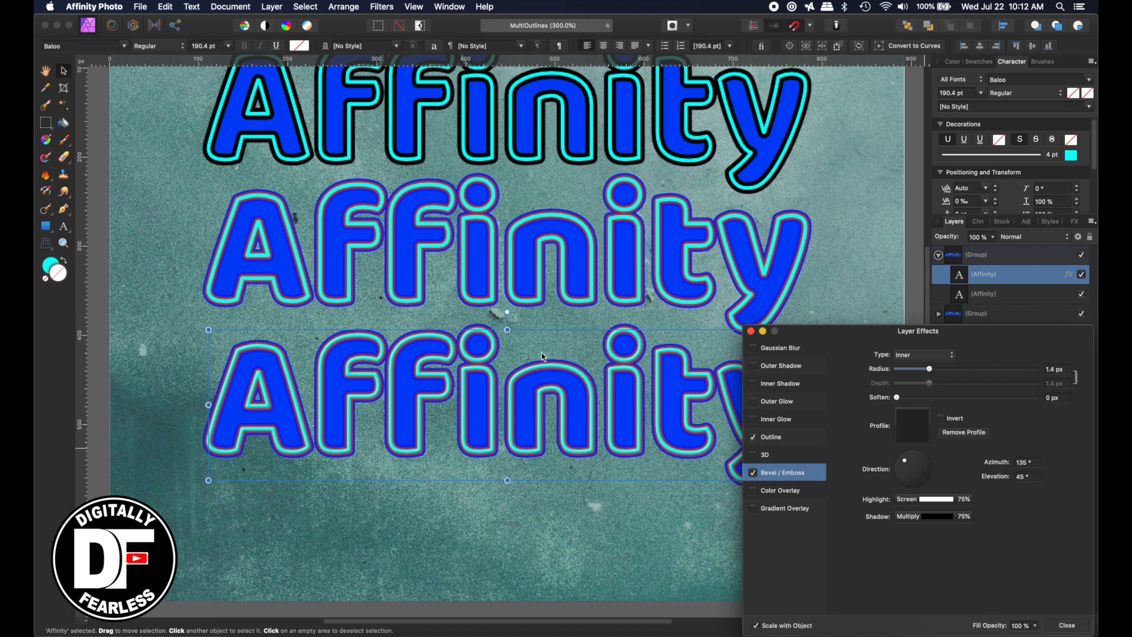
pyautogui.moveTo(755, 317)
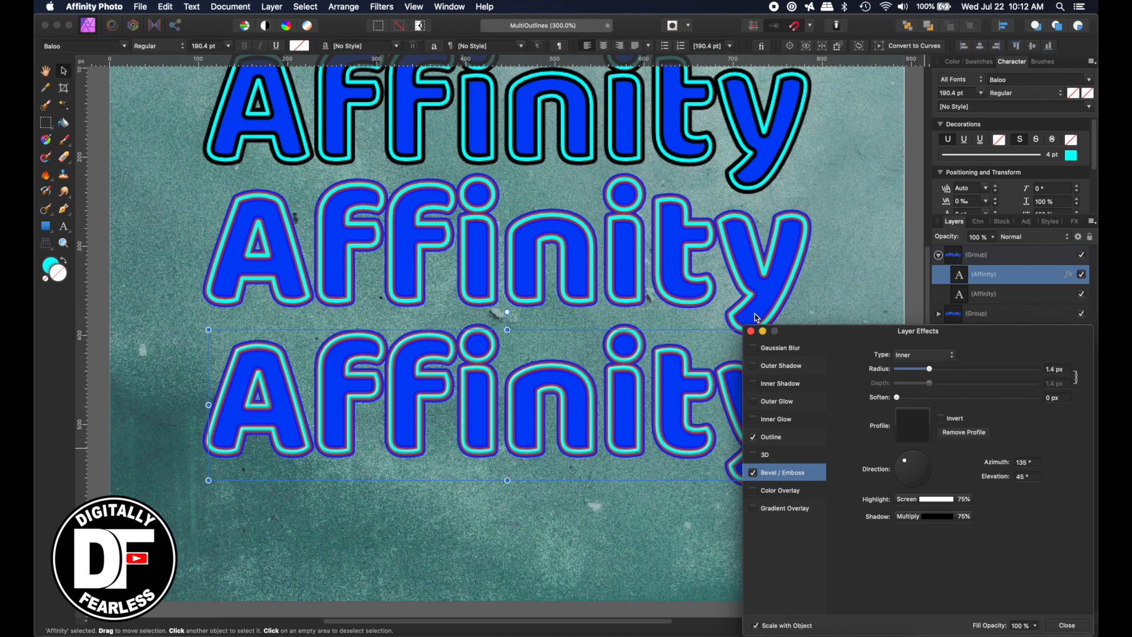
pyautogui.click(1066, 625)
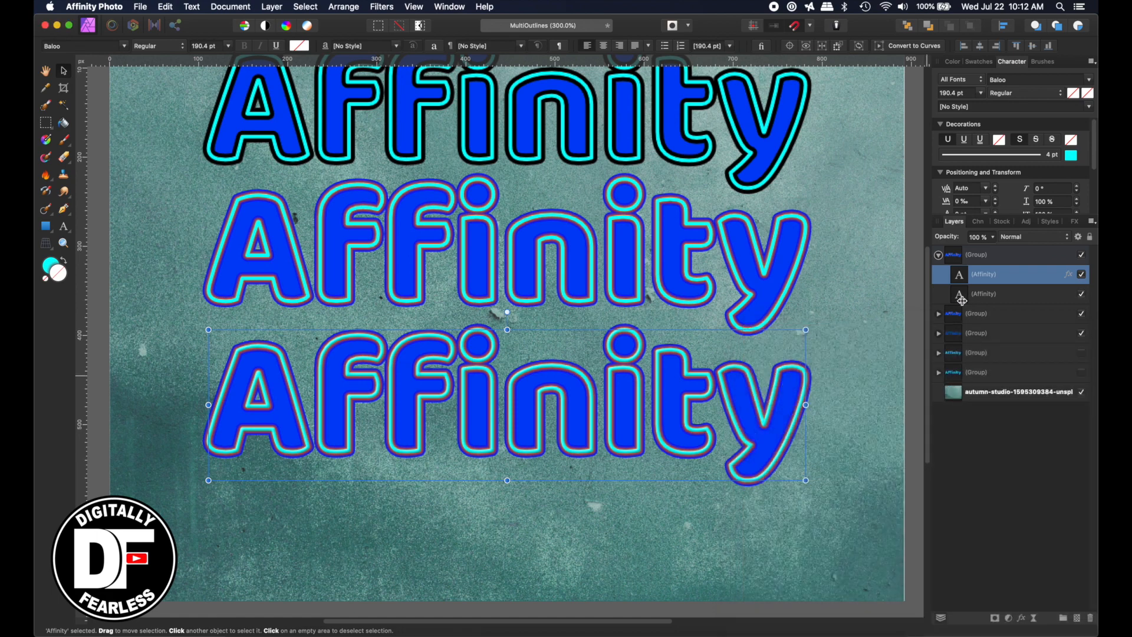
# Step: Hide the blue fill layer to make the bottom text hollow and reopen the outlined layer's effects
pyautogui.click(983, 294)
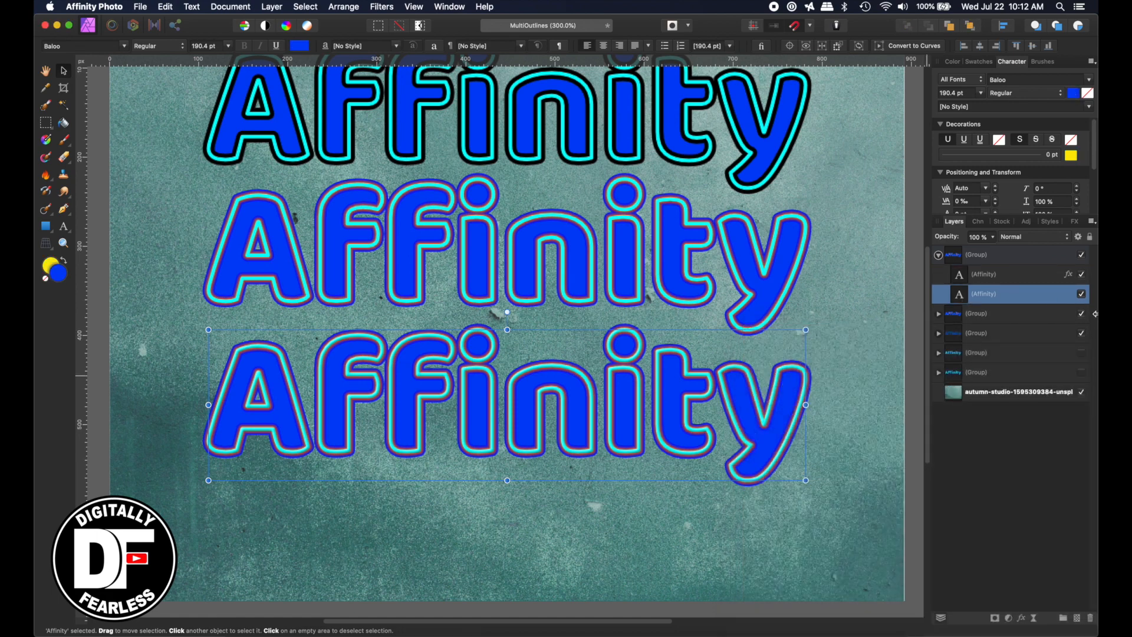
pyautogui.click(1081, 294)
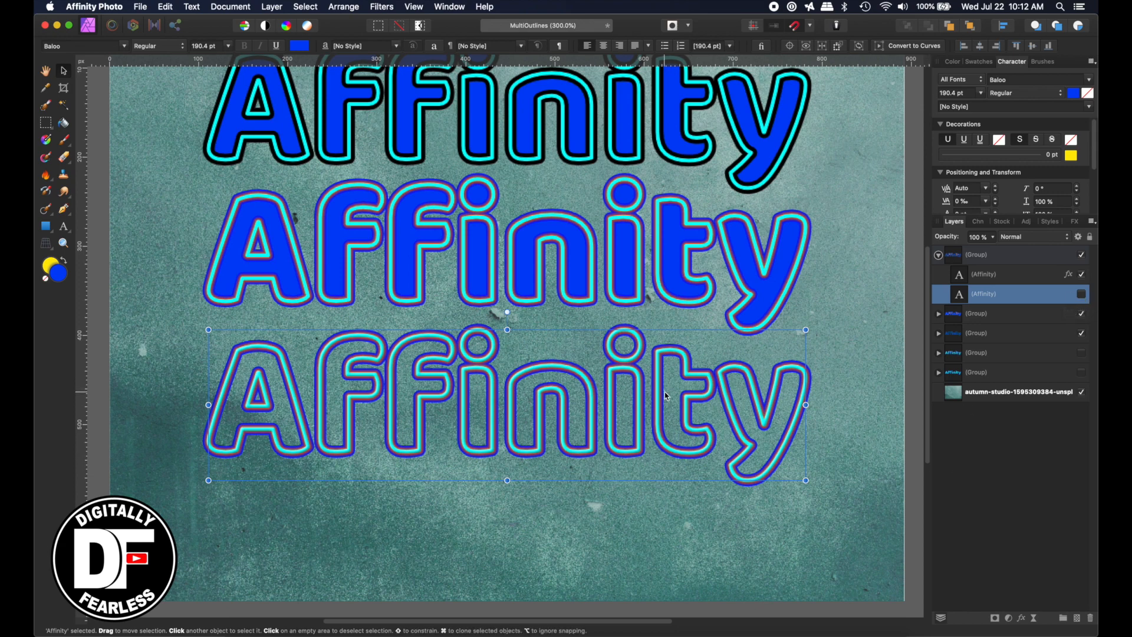
pyautogui.moveTo(435, 435)
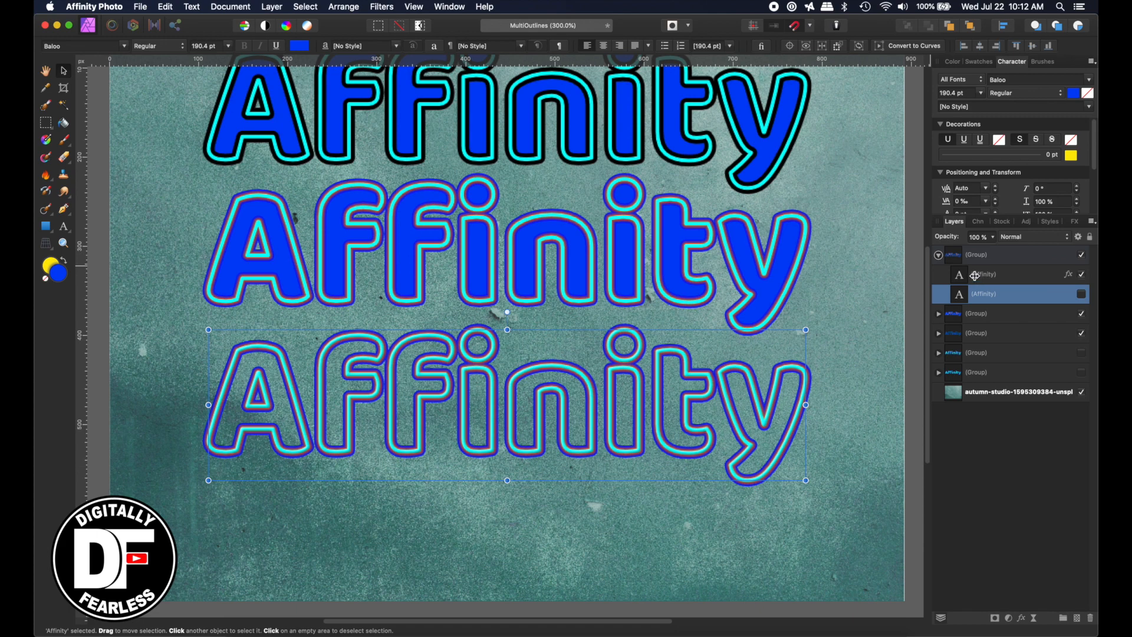
pyautogui.click(1068, 274)
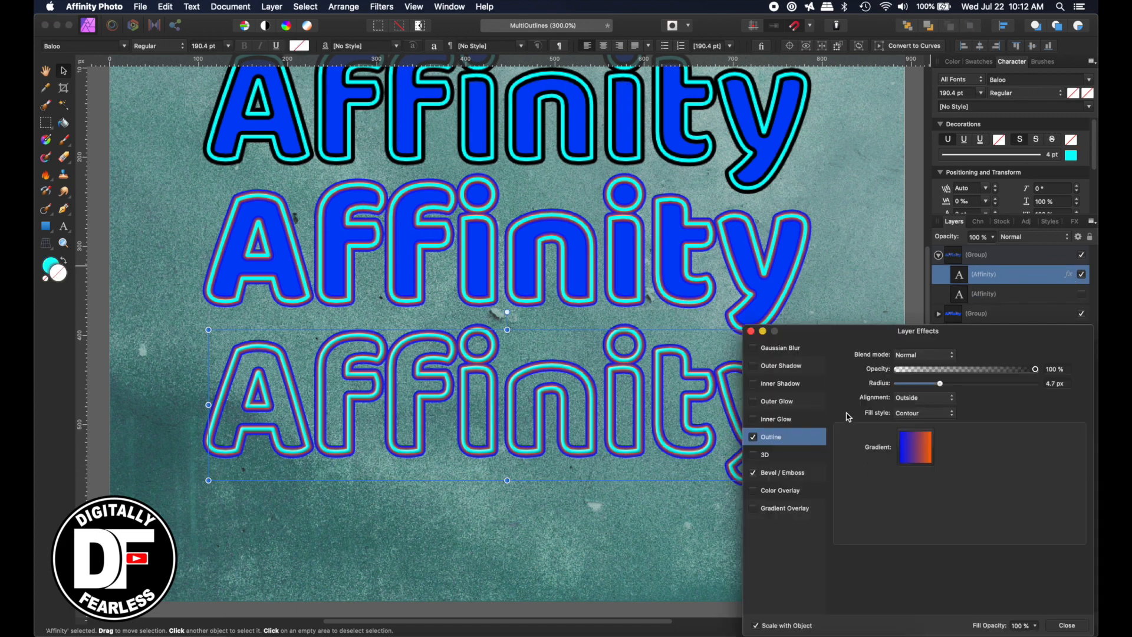
pyautogui.moveTo(758, 422)
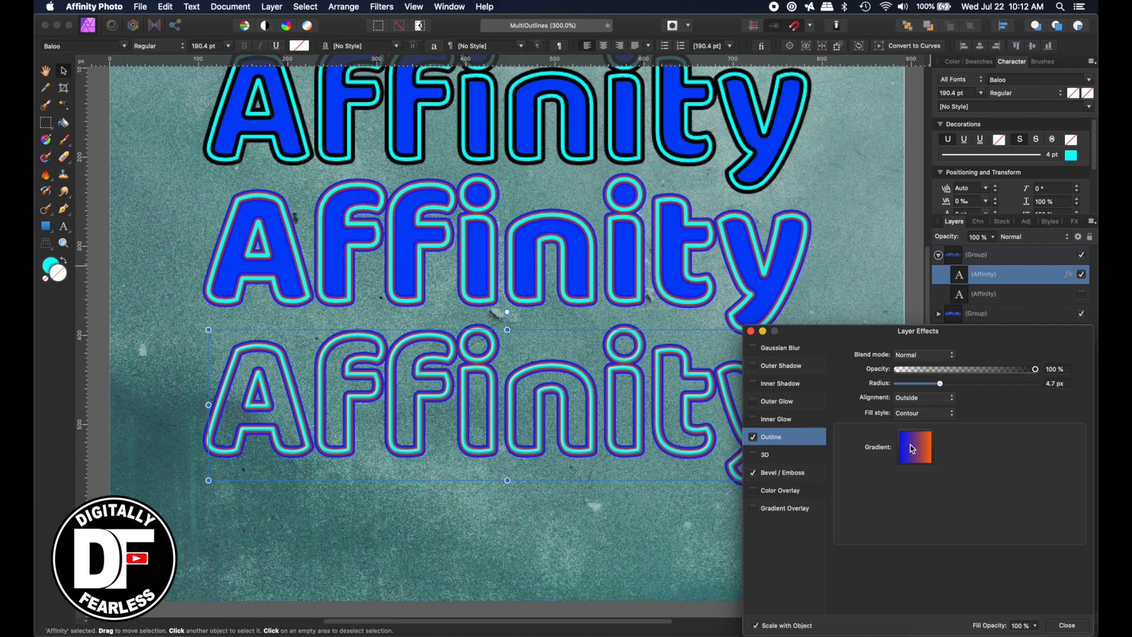
# Step: Switch the outer Outline effect's fill style from Contour gradient to solid black
pyautogui.click(924, 412)
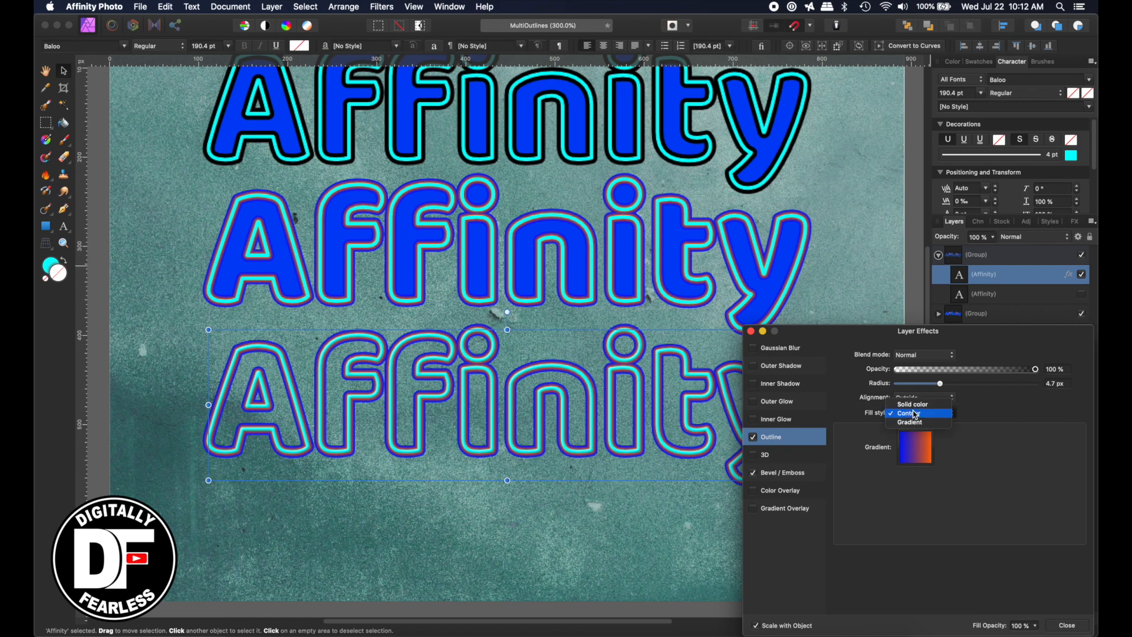
pyautogui.click(911, 403)
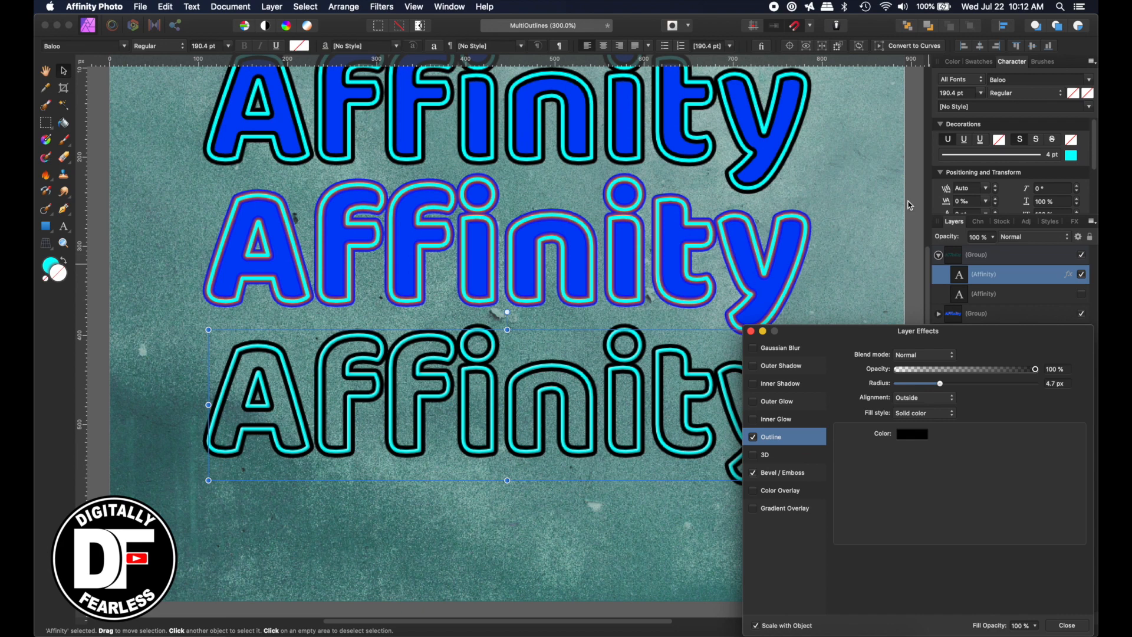
pyautogui.moveTo(1011, 274)
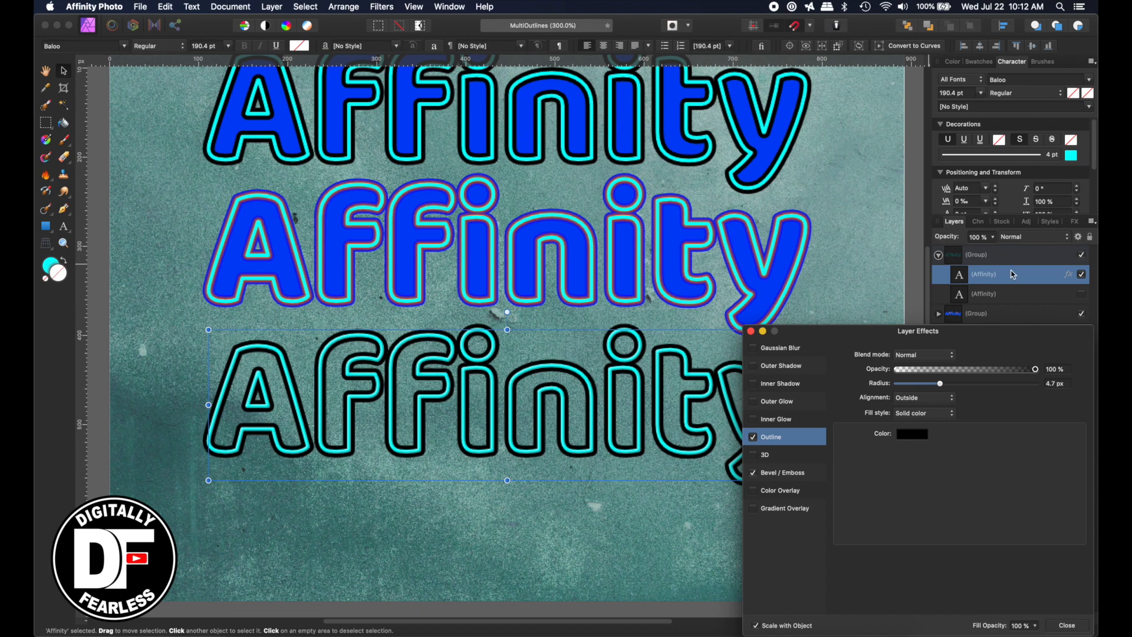
pyautogui.moveTo(1058, 629)
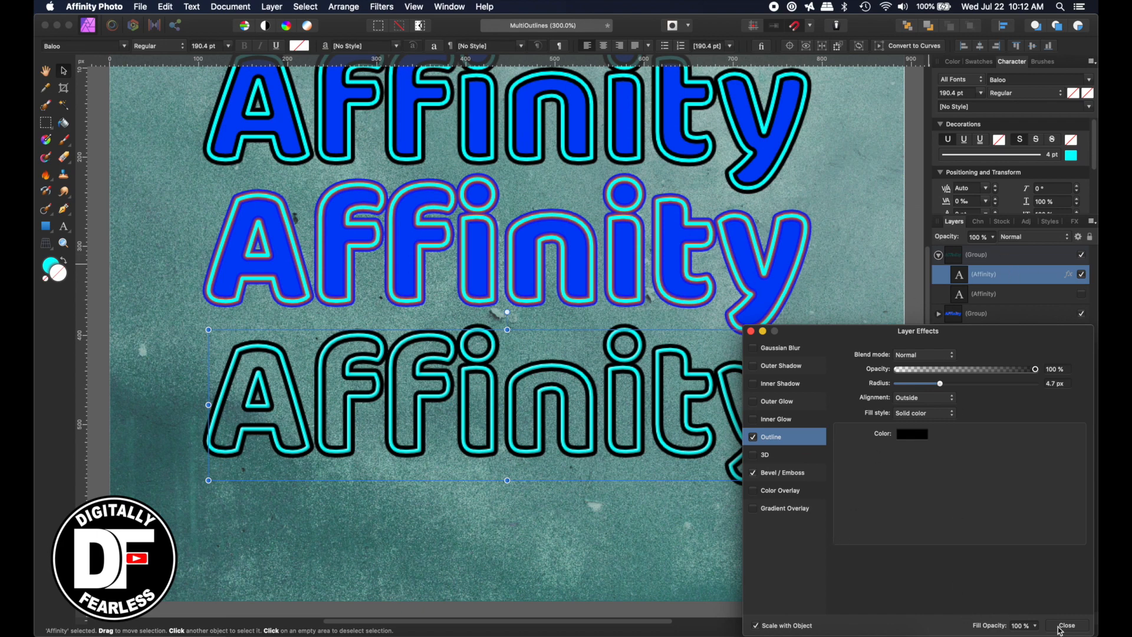
pyautogui.click(1068, 624)
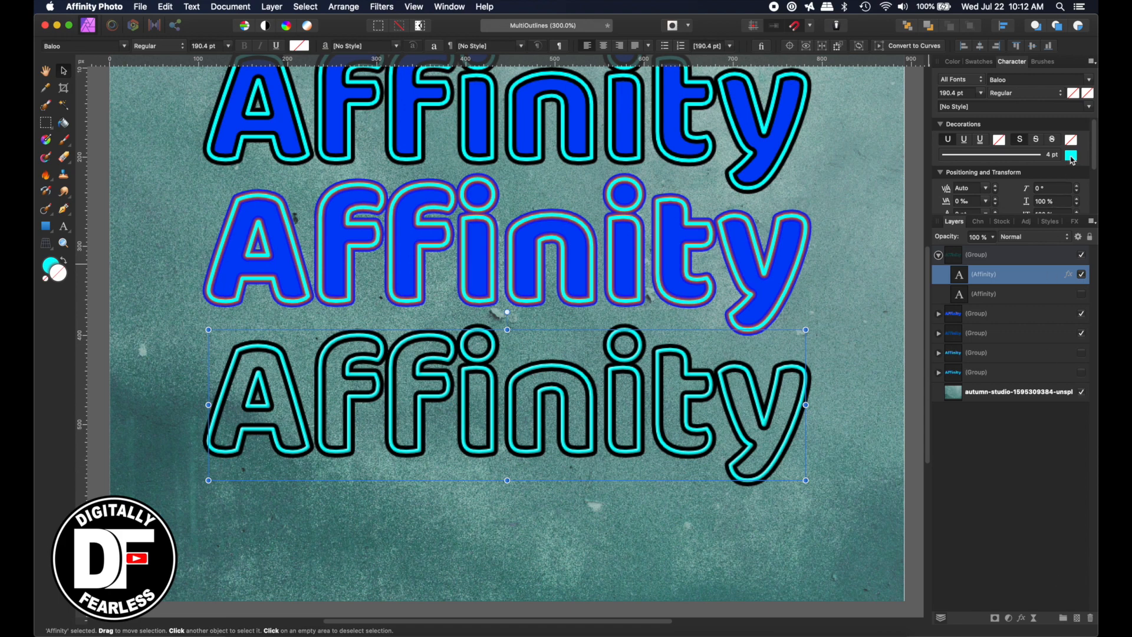
# Step: Recolour the text's inner Decorations outline from cyan to magenta on the HSL wheel
pyautogui.click(1071, 153)
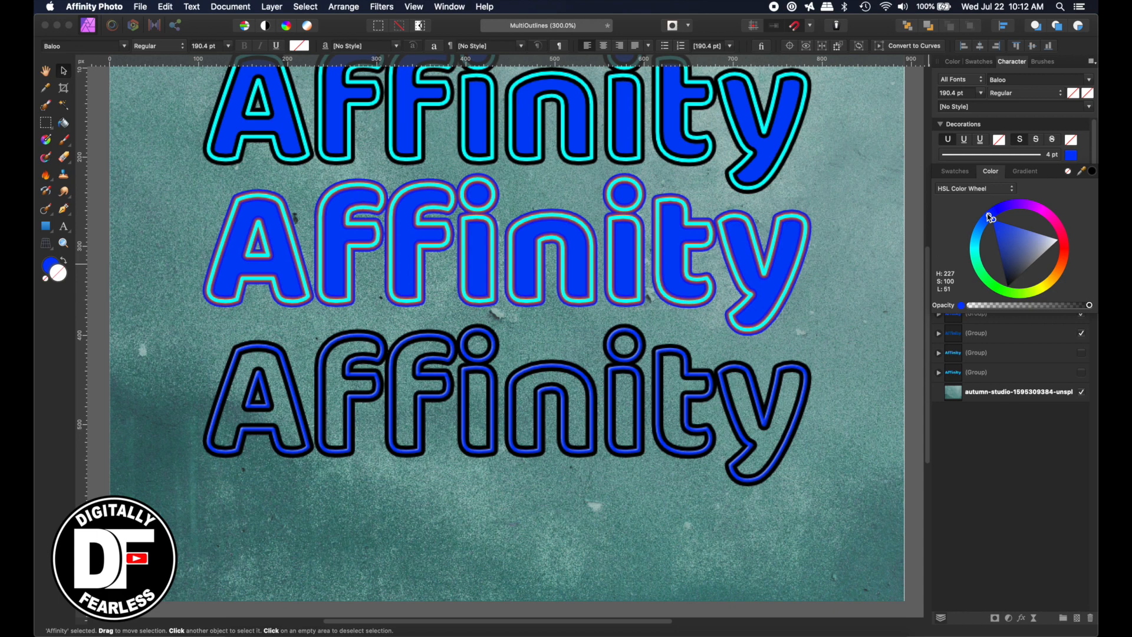
pyautogui.click(1041, 213)
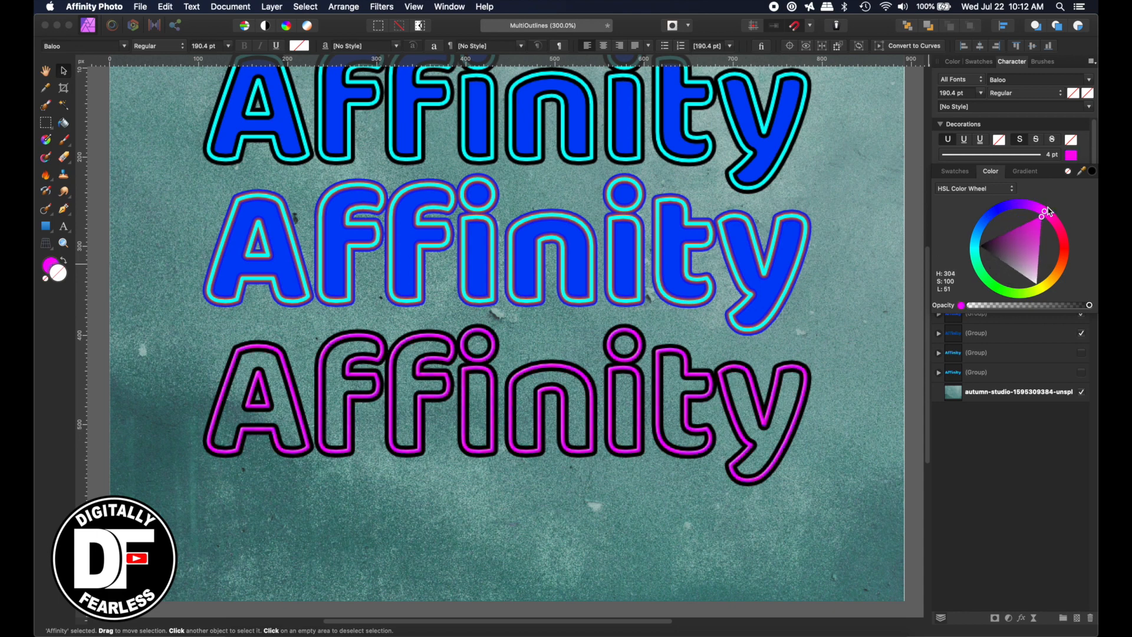